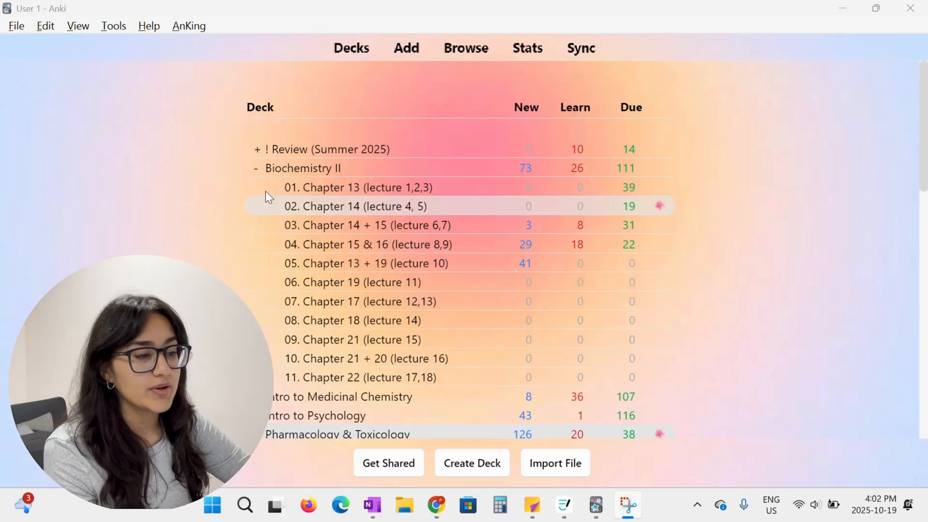
pyautogui.moveTo(278, 185)
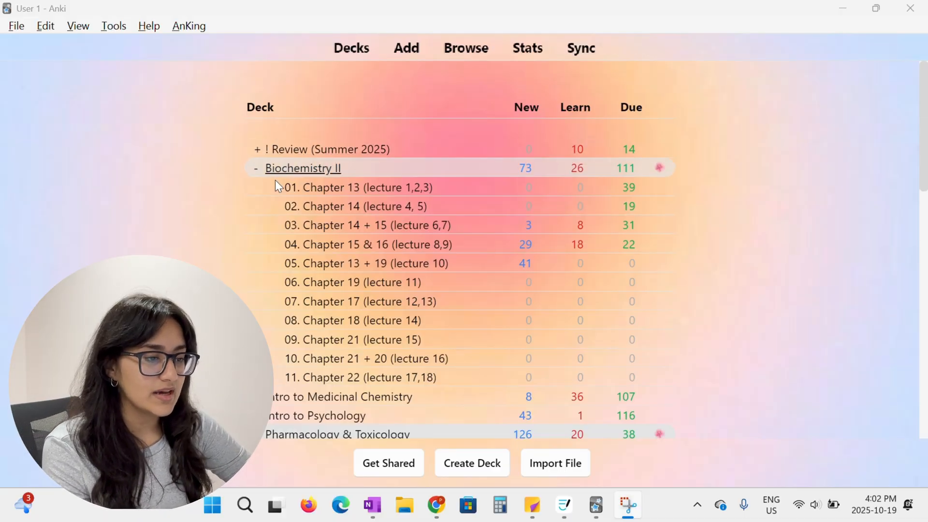
# Create a new top-level deck named 'biology'
pyautogui.scroll(-3)
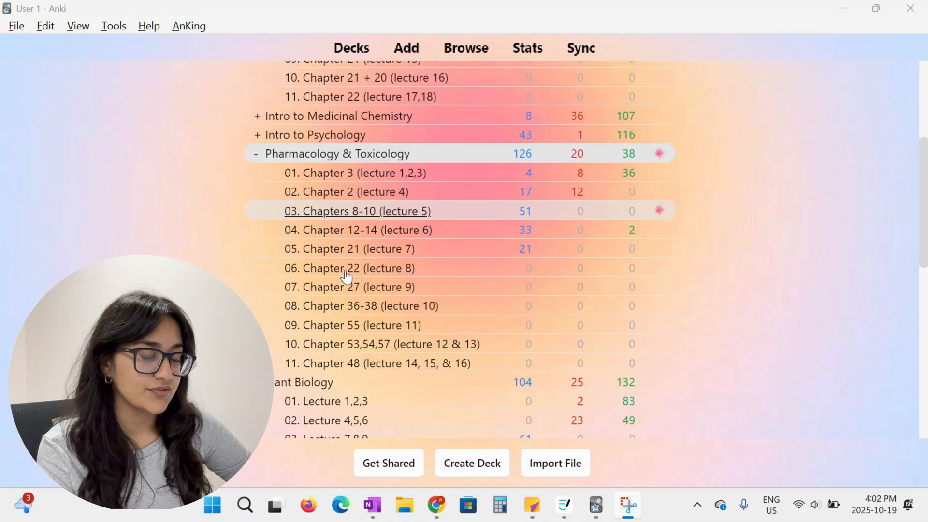
pyautogui.scroll(3)
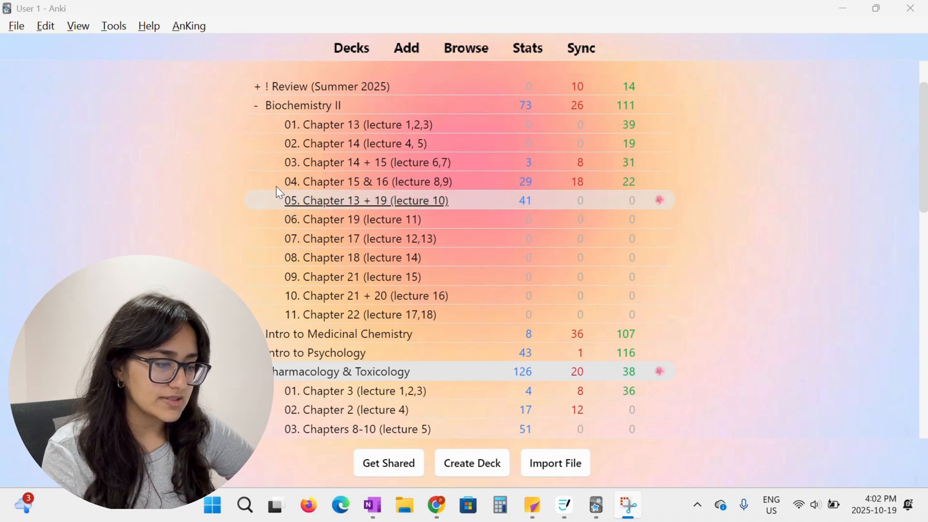
pyautogui.scroll(-3)
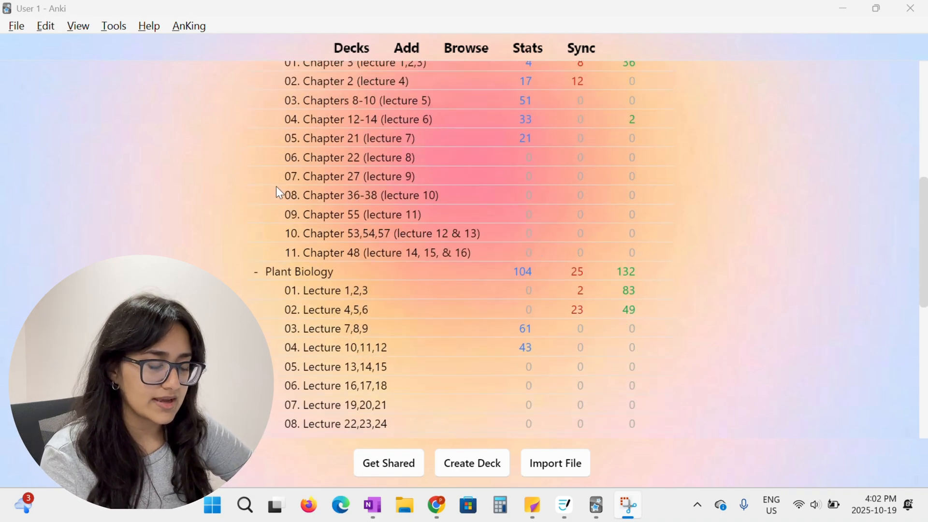
pyautogui.scroll(3)
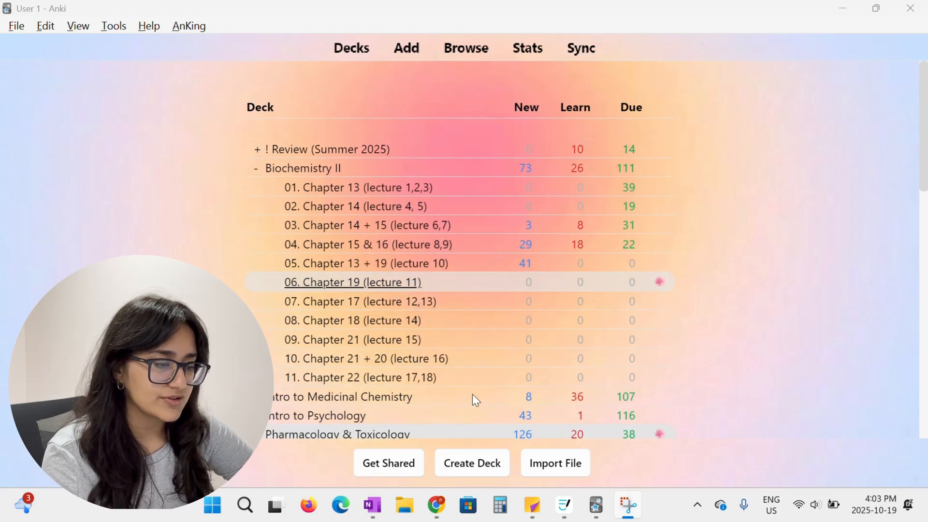
pyautogui.click(472, 463)
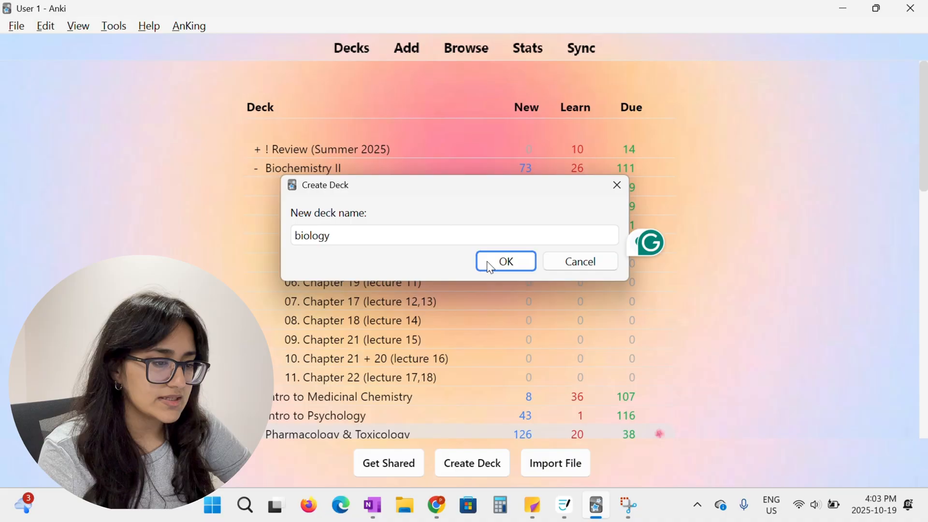
pyautogui.click(504, 261)
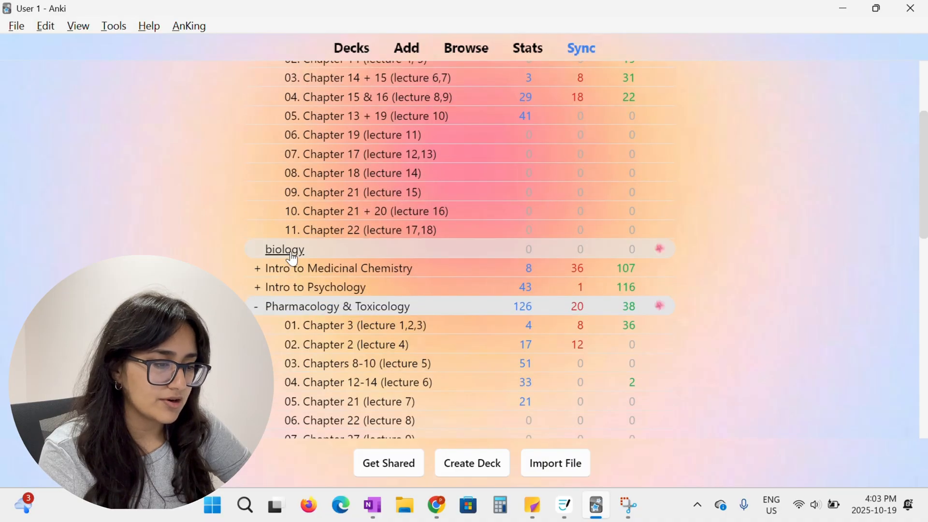
pyautogui.moveTo(361, 278)
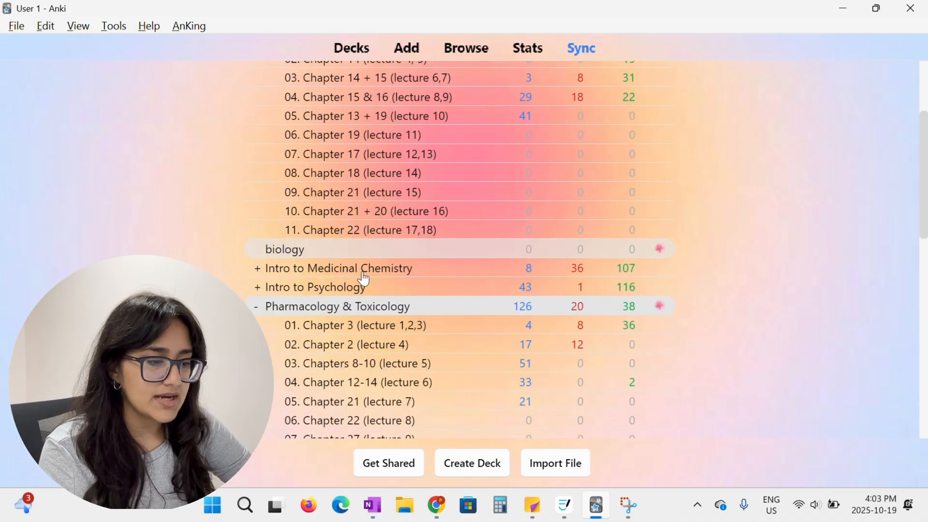
pyautogui.scroll(-3)
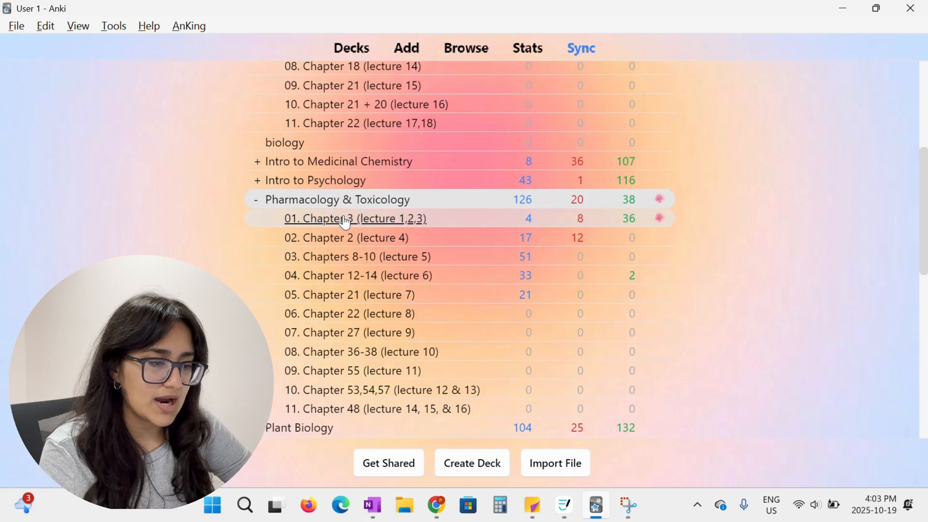
pyautogui.moveTo(336, 390)
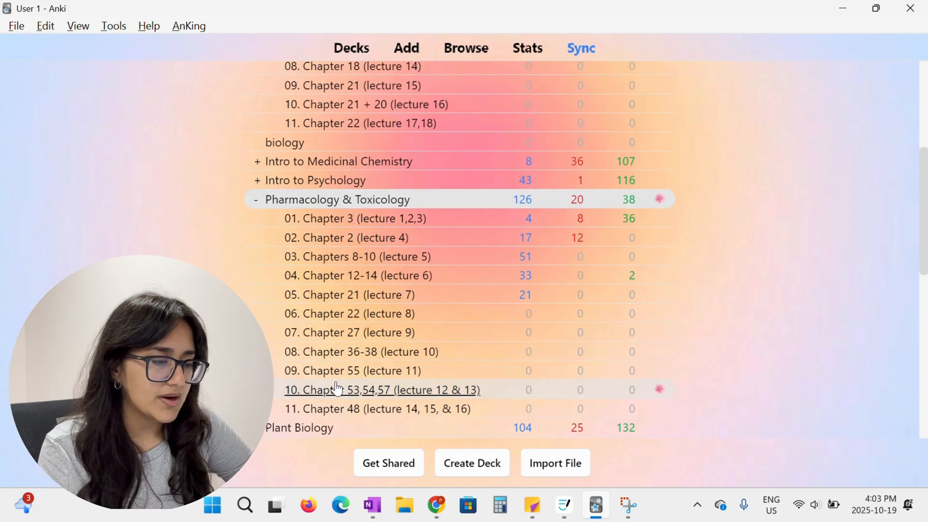
# Create a 'cell biology' deck nested under biology and expand biology to show it
pyautogui.click(471, 463)
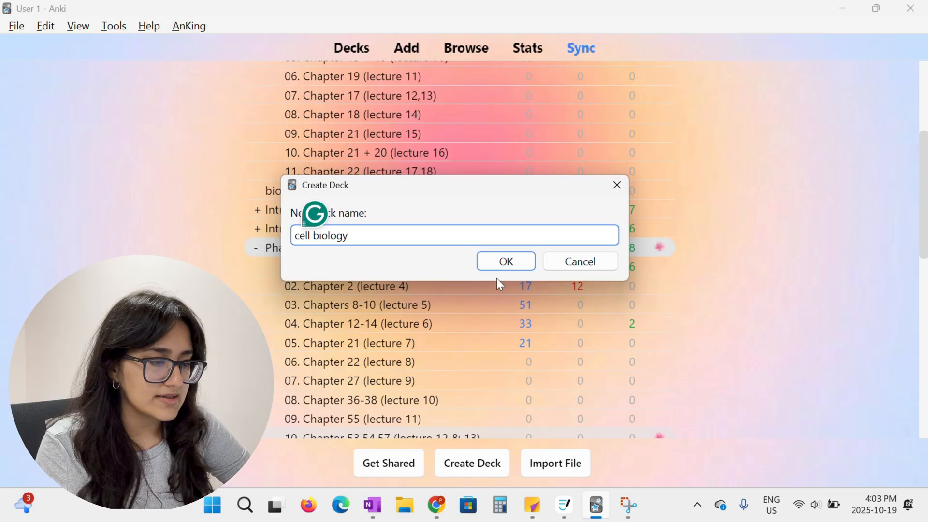
pyautogui.click(506, 261)
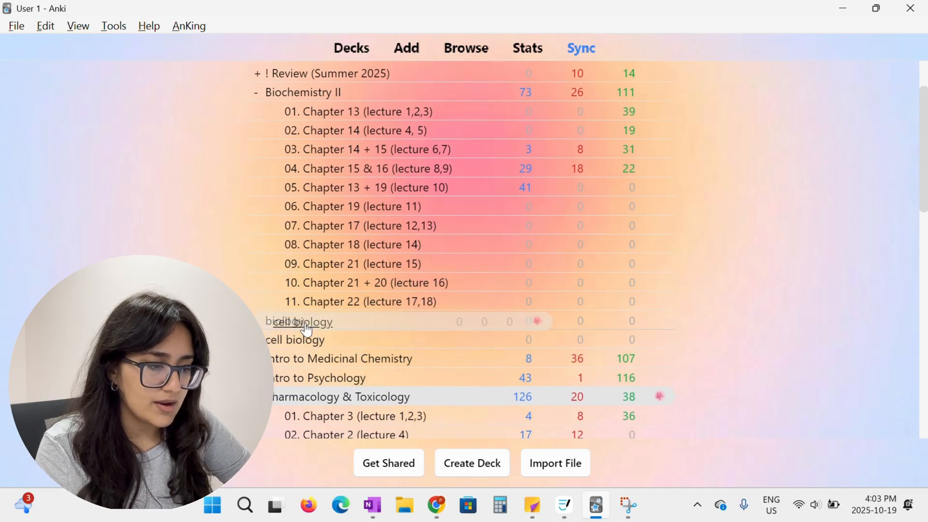
pyautogui.scroll(-3)
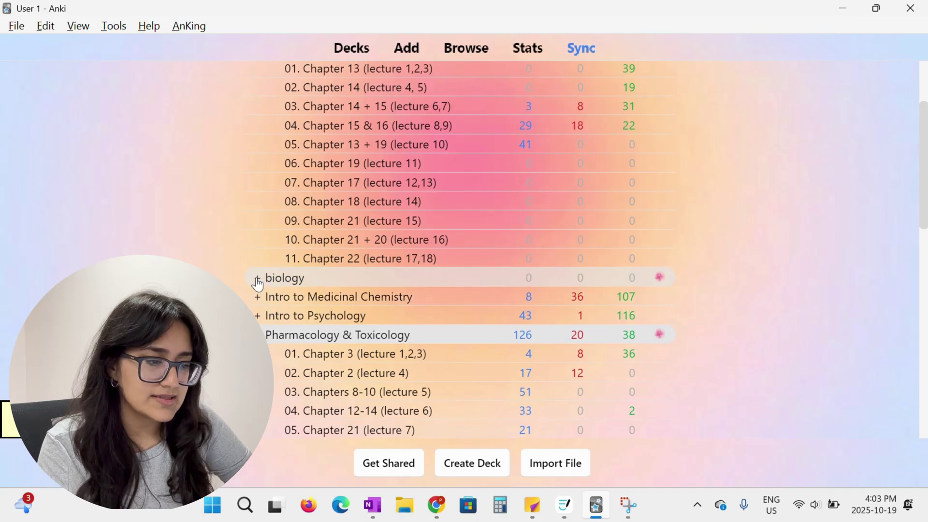
pyautogui.click(257, 279)
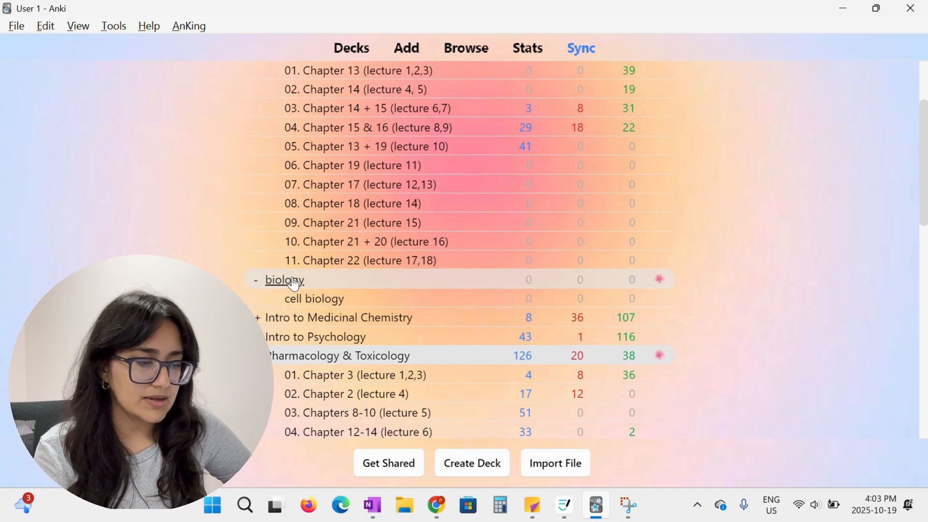
pyautogui.scroll(-3)
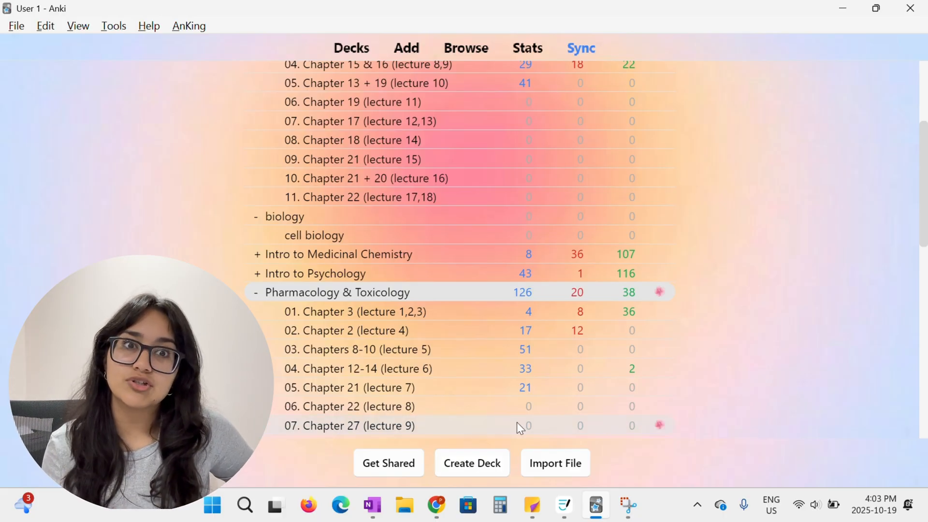
pyautogui.scroll(3)
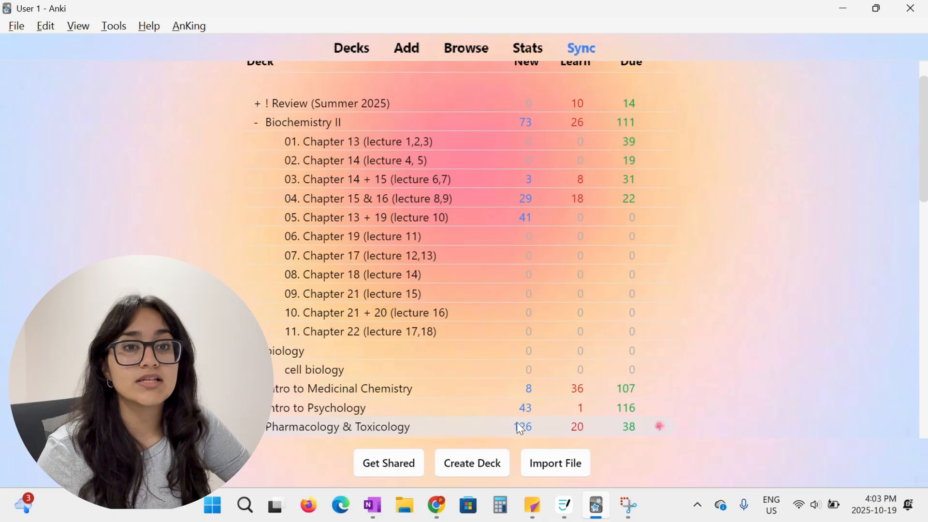
# Delete the biology deck, along with its nested cell biology subdeck, from its gear menu
pyautogui.click(337, 427)
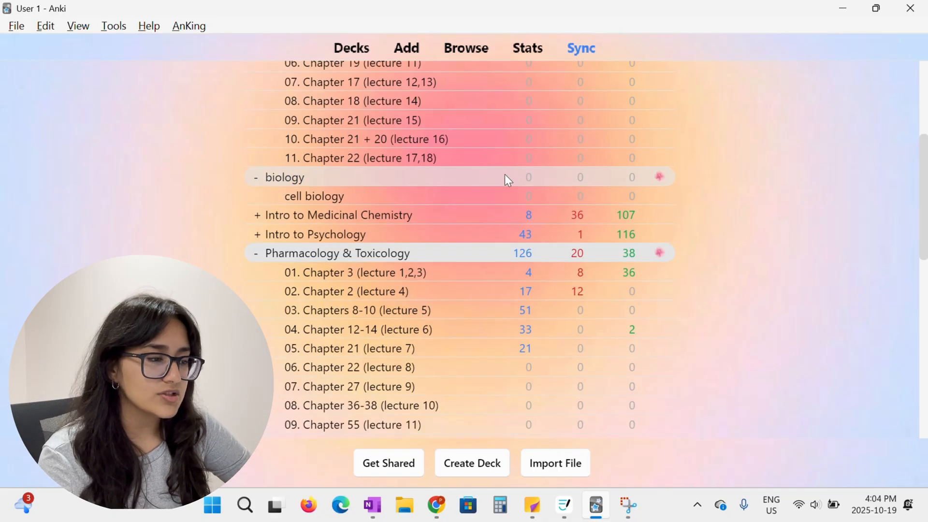
pyautogui.click(659, 177)
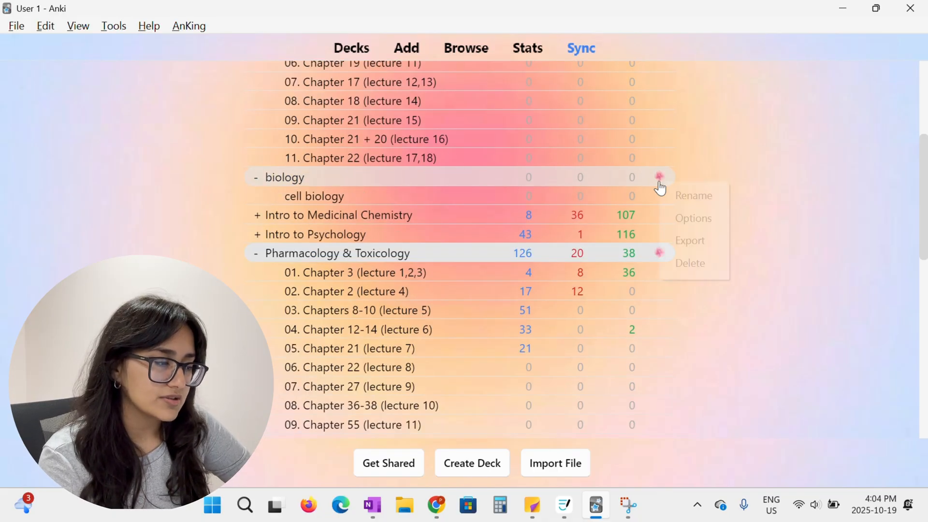
pyautogui.click(256, 176)
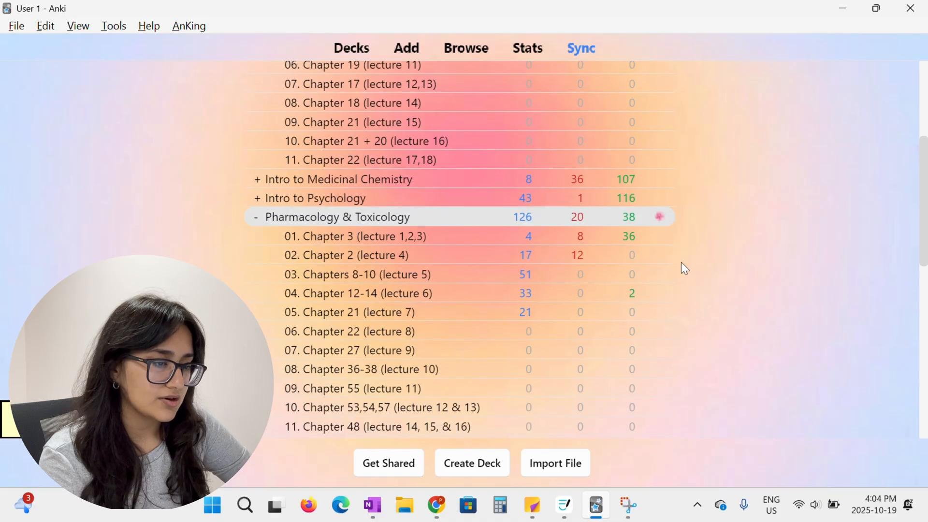
pyautogui.scroll(-3)
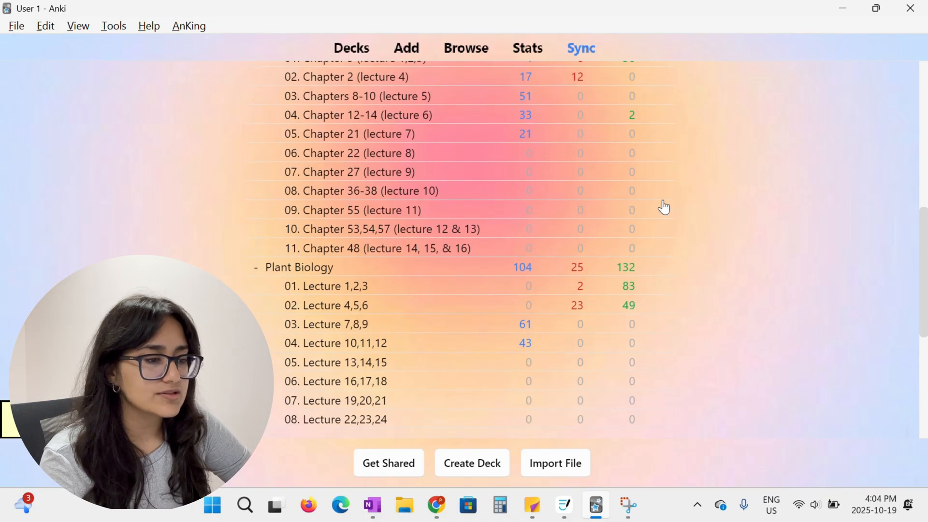
pyautogui.scroll(3)
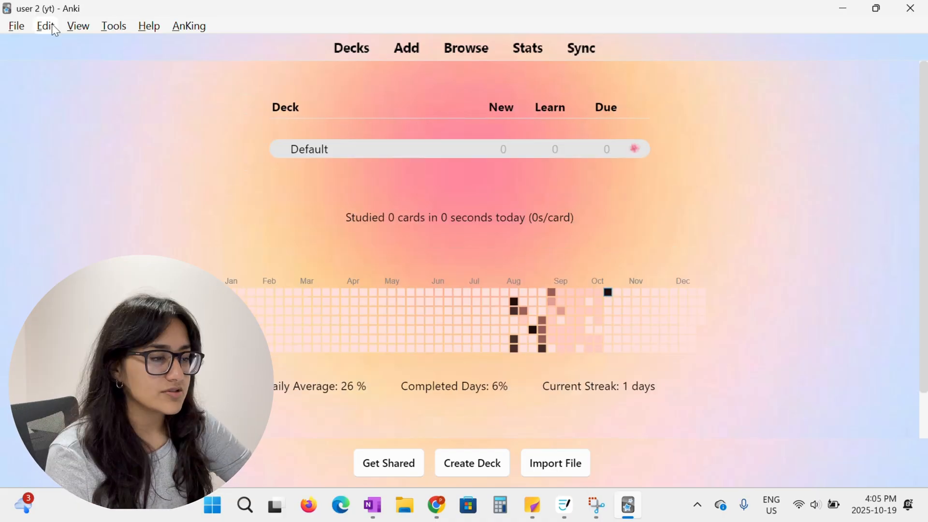
pyautogui.moveTo(247, 227)
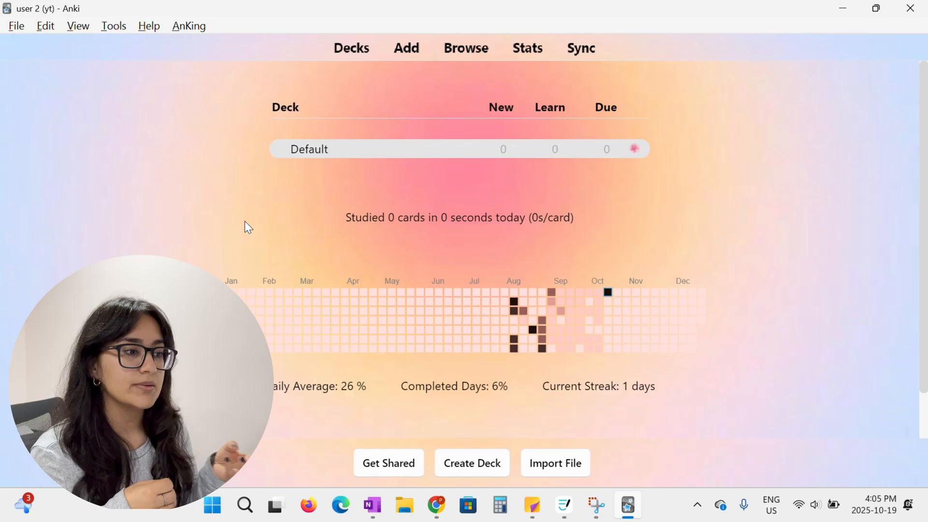
pyautogui.moveTo(390, 342)
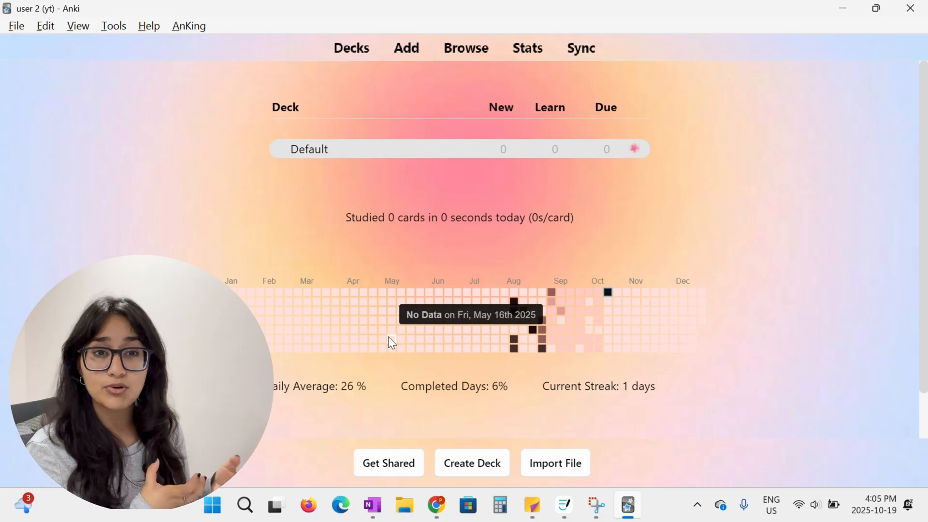
pyautogui.moveTo(431, 374)
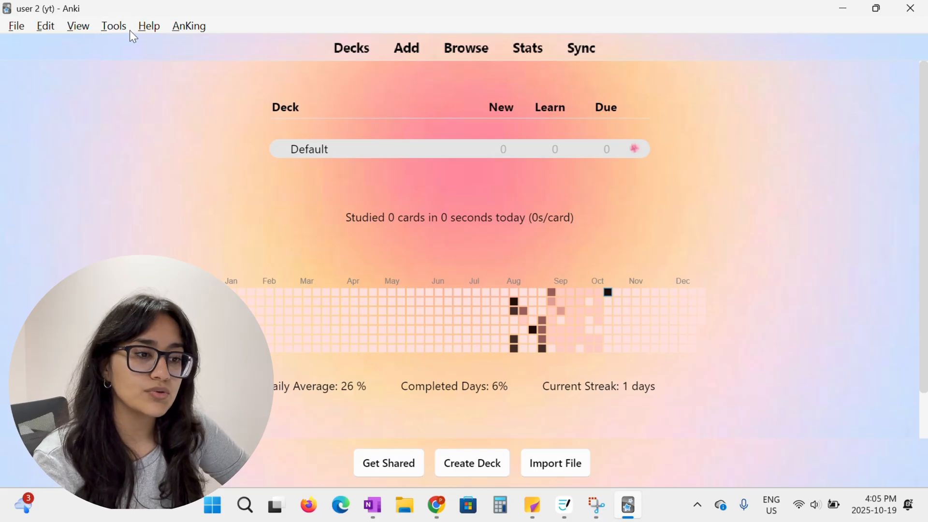
# From Tools > Add-ons, go through Get Add-ons to the online AnkiWeb add-on catalogue
pyautogui.click(113, 26)
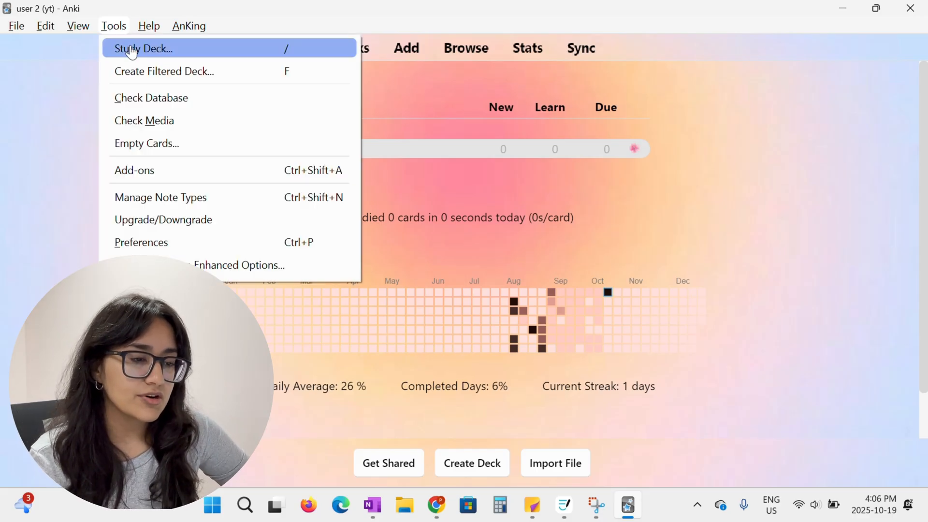
pyautogui.moveTo(151, 97)
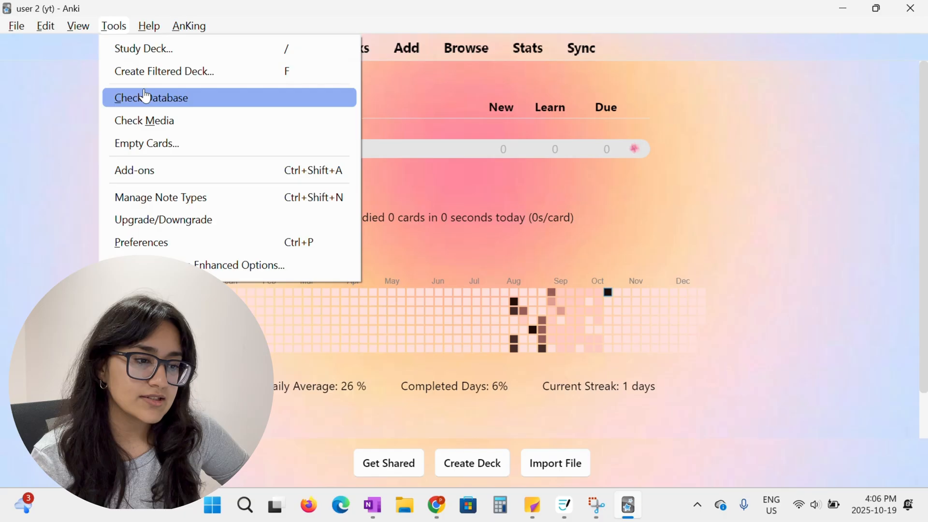
pyautogui.moveTo(134, 169)
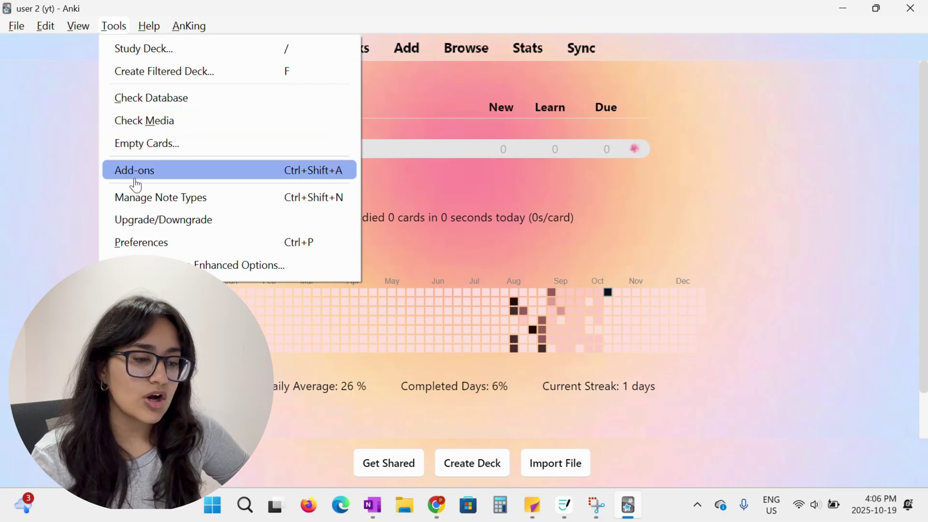
pyautogui.click(134, 169)
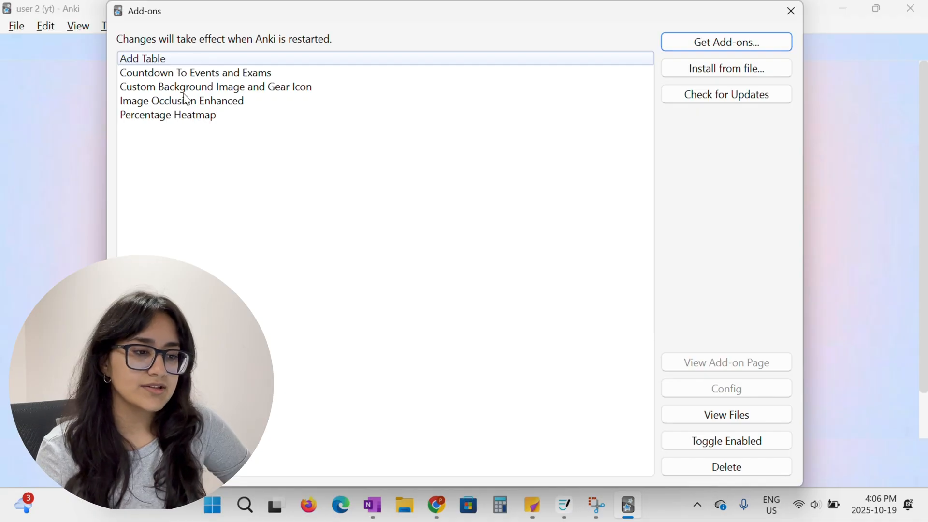
pyautogui.moveTo(142, 93)
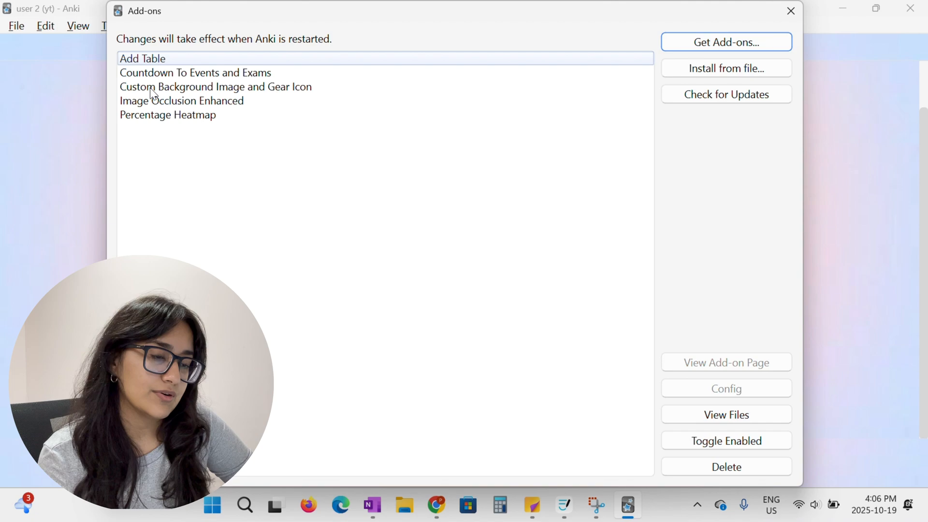
pyautogui.moveTo(312, 92)
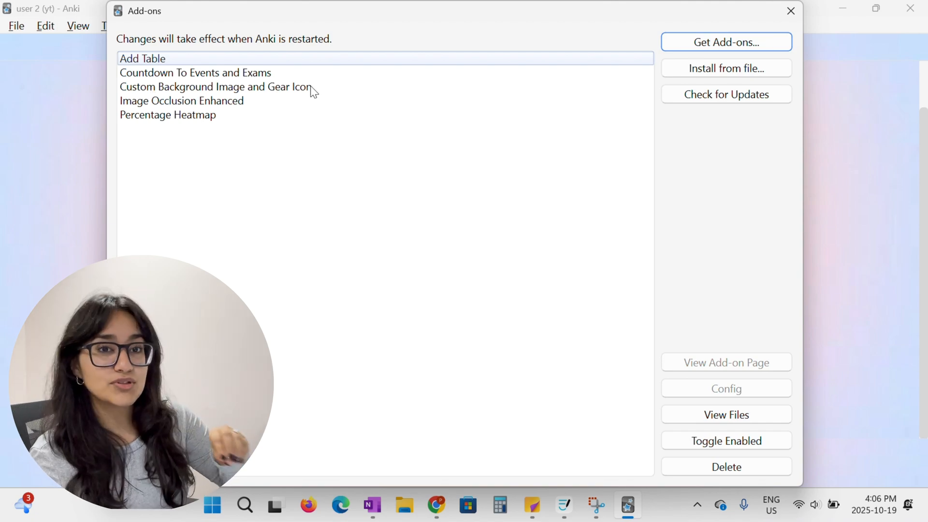
pyautogui.moveTo(379, 66)
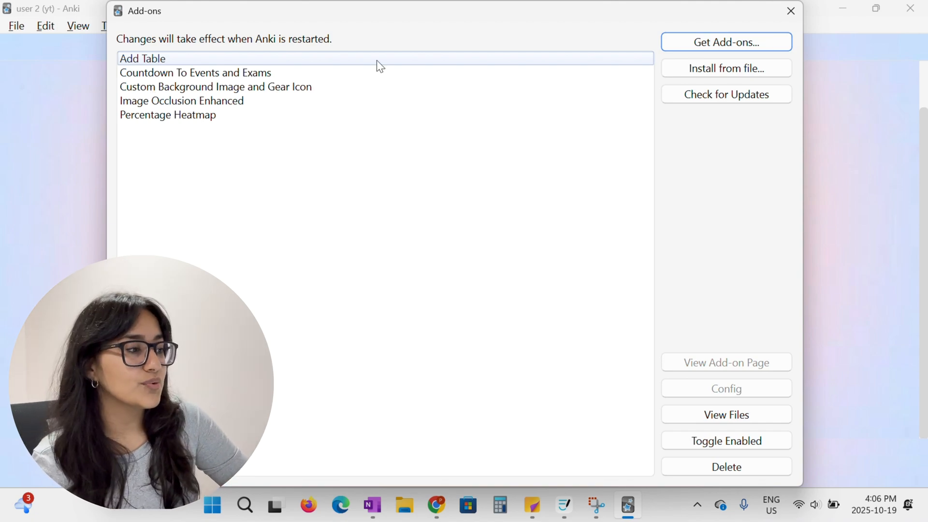
pyautogui.click(725, 42)
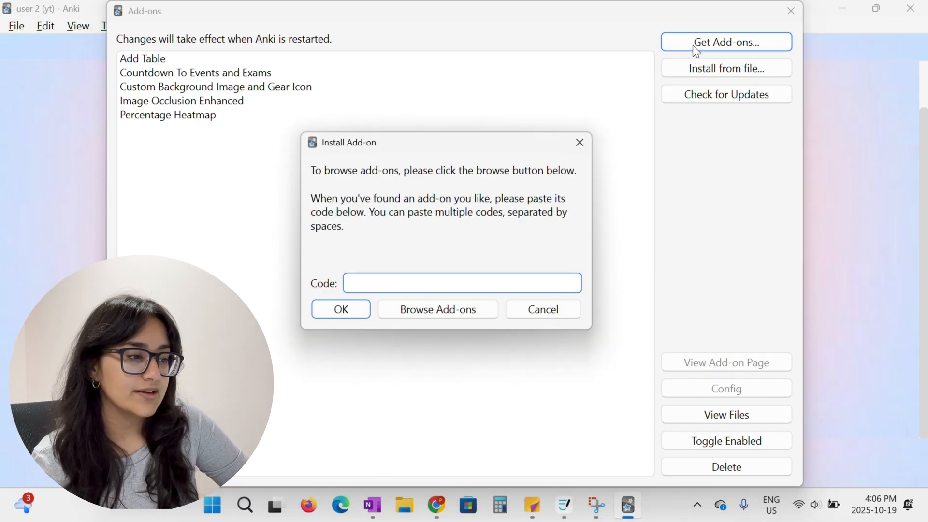
pyautogui.click(461, 283)
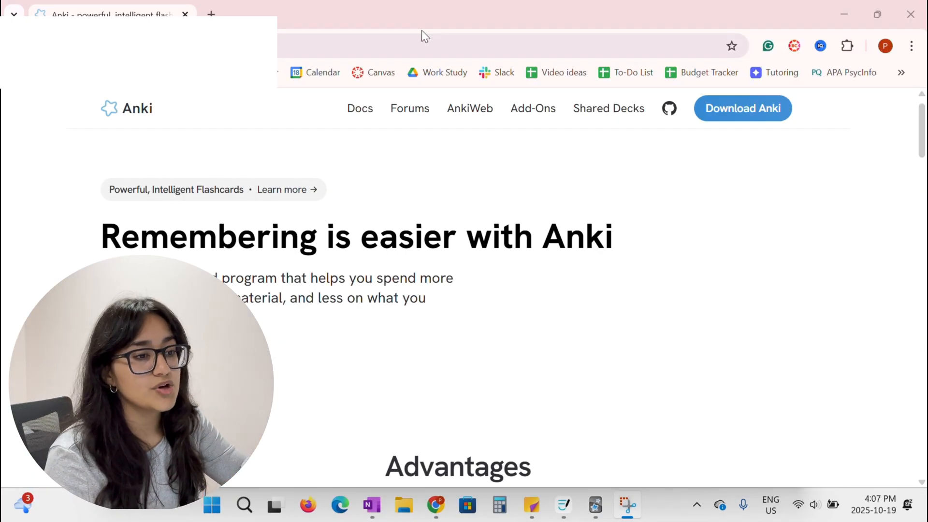
pyautogui.moveTo(543, 113)
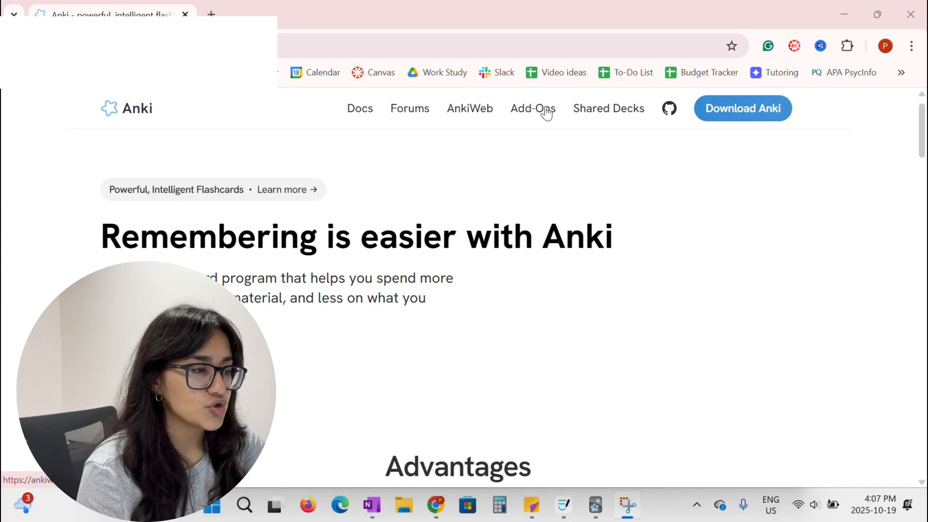
pyautogui.click(532, 109)
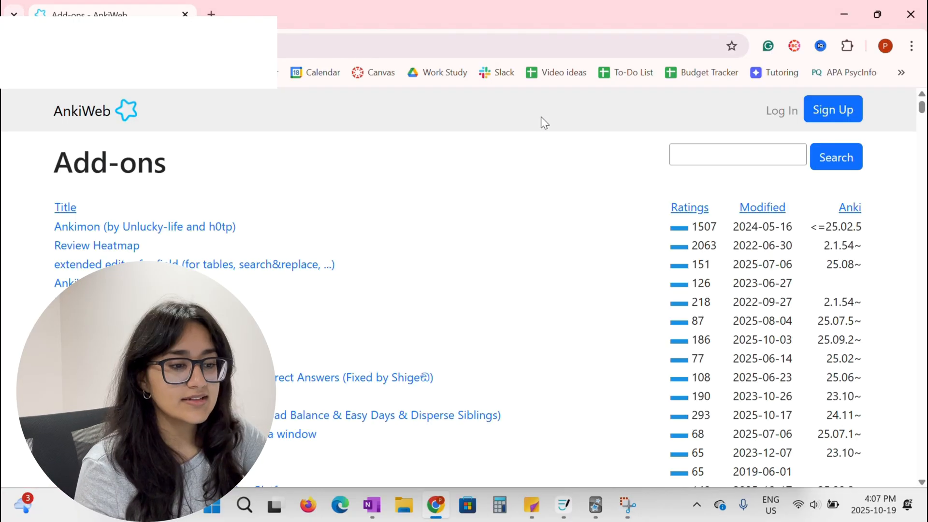
pyautogui.scroll(-3)
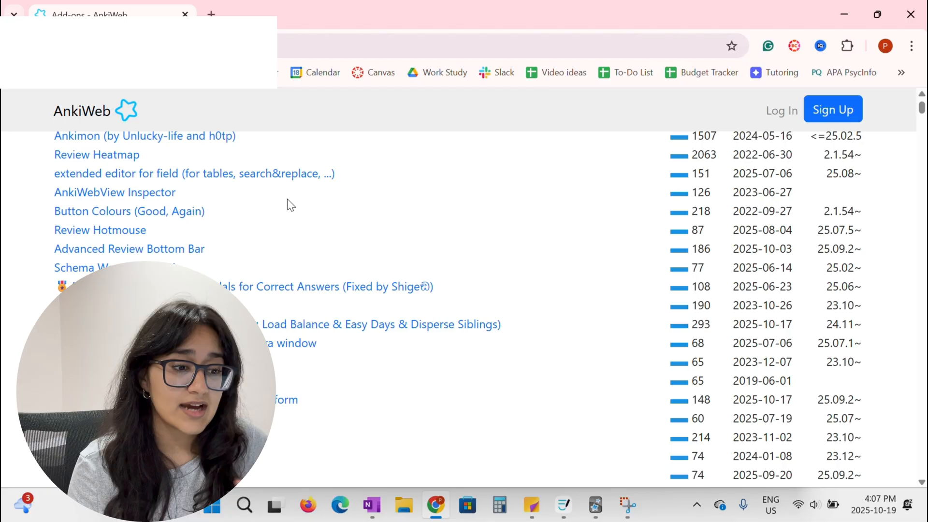
pyautogui.scroll(-3)
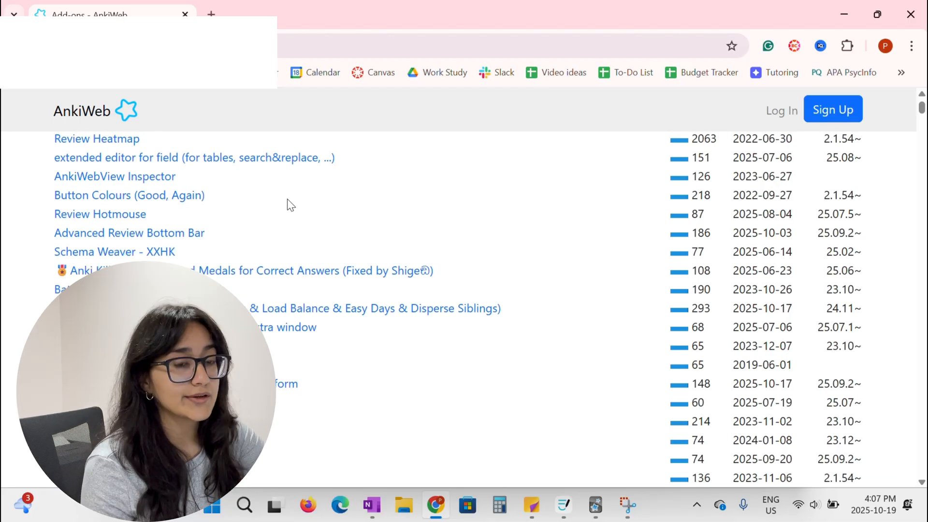
pyautogui.click(835, 157)
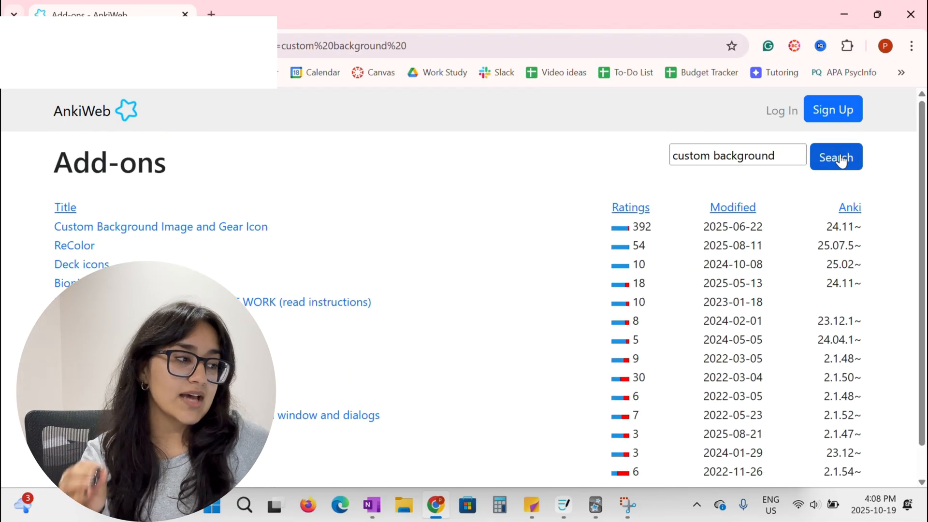
pyautogui.moveTo(90, 231)
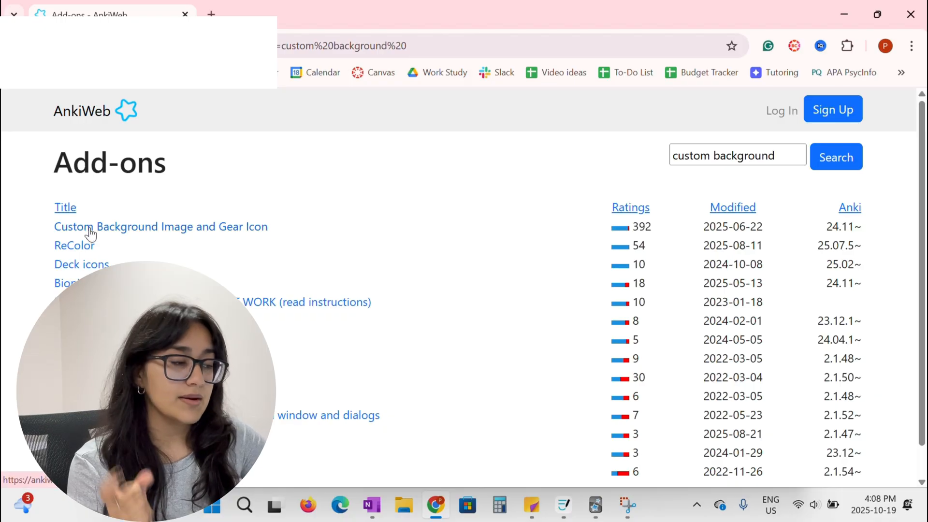
pyautogui.click(160, 226)
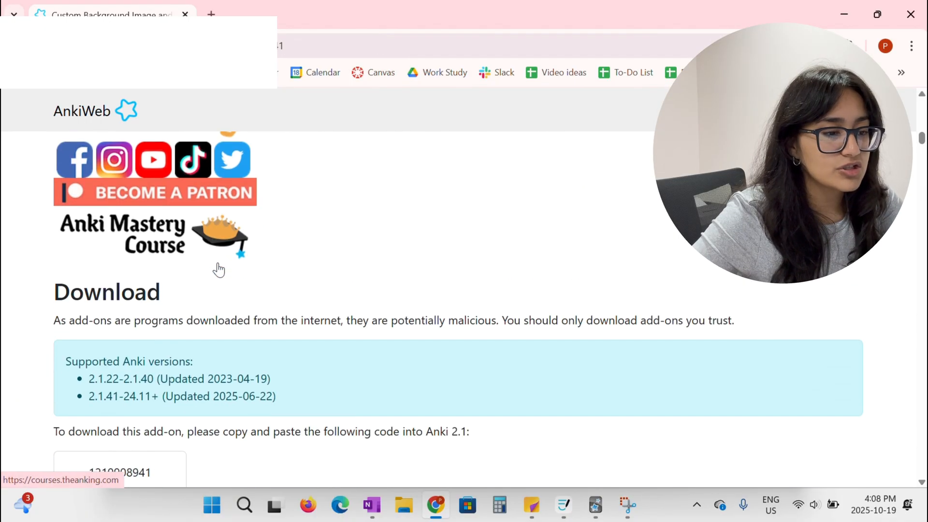
pyautogui.scroll(-3)
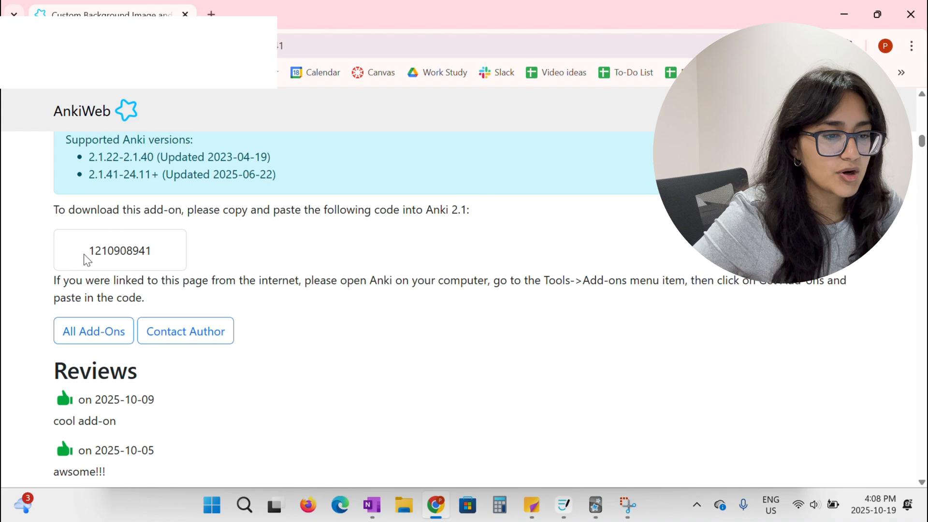
pyautogui.moveTo(219, 226)
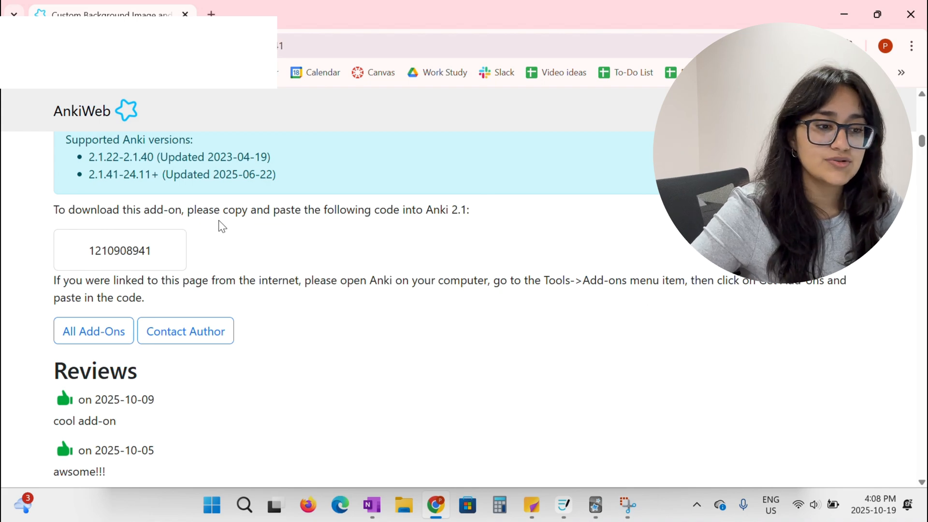
pyautogui.moveTo(160, 252)
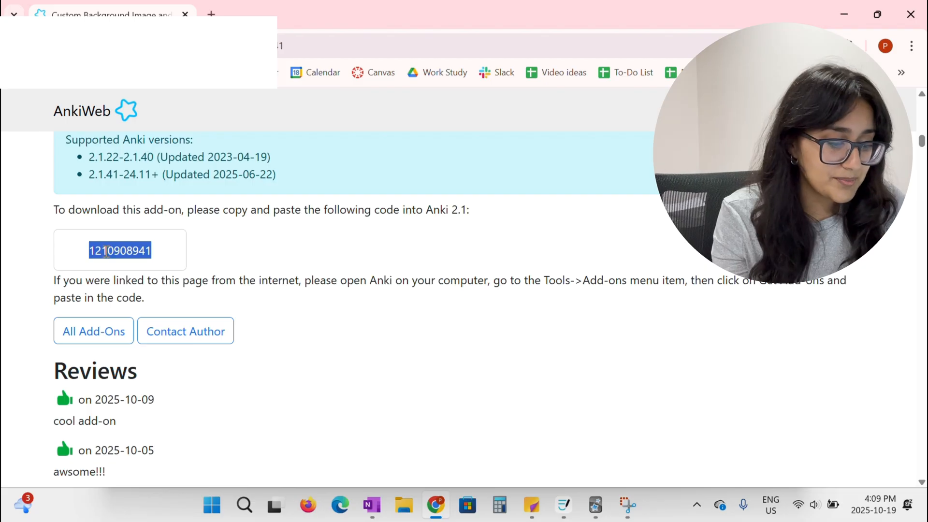
pyautogui.click(595, 505)
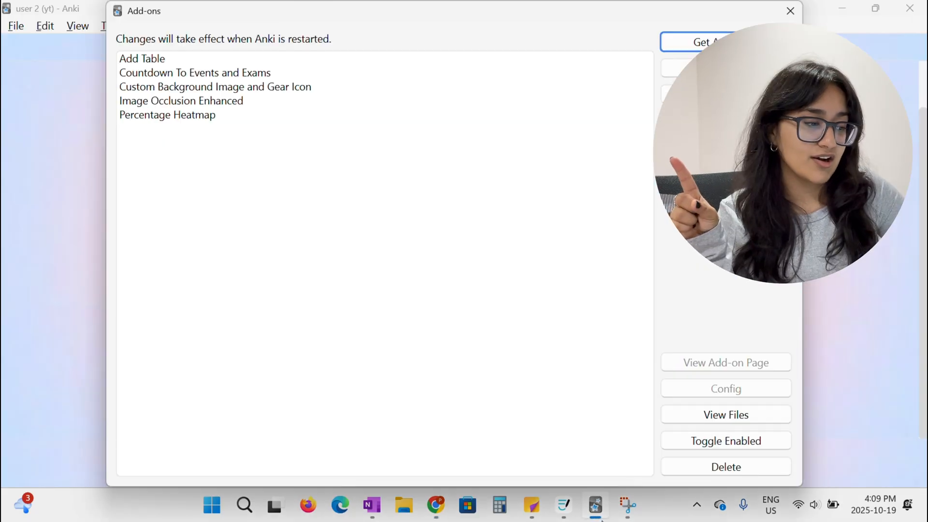
# Close Add-ons and open AnKing's Custom Background and Gear Icon settings window
pyautogui.click(725, 42)
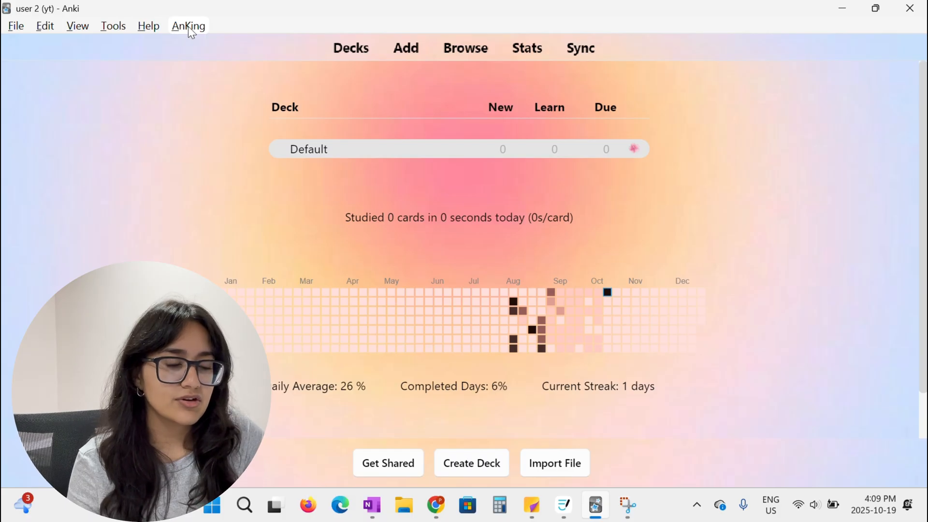
pyautogui.click(188, 26)
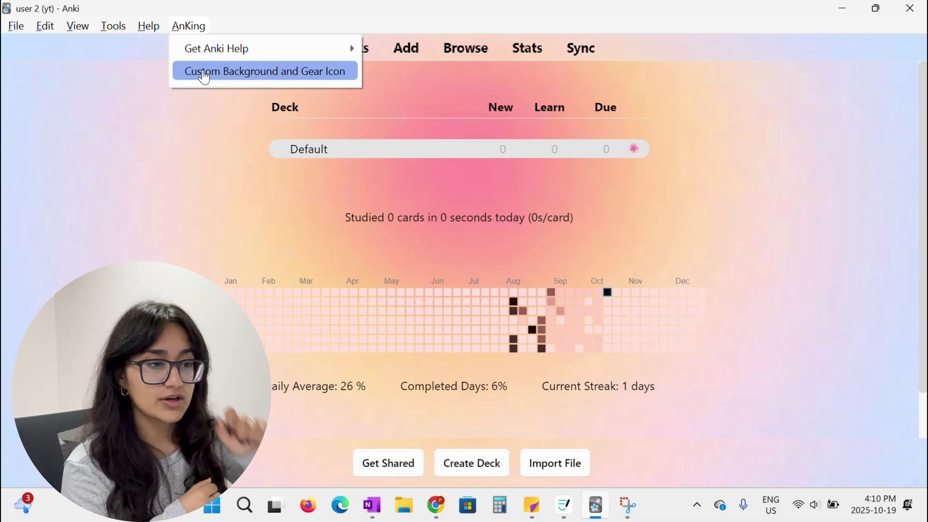
pyautogui.click(264, 71)
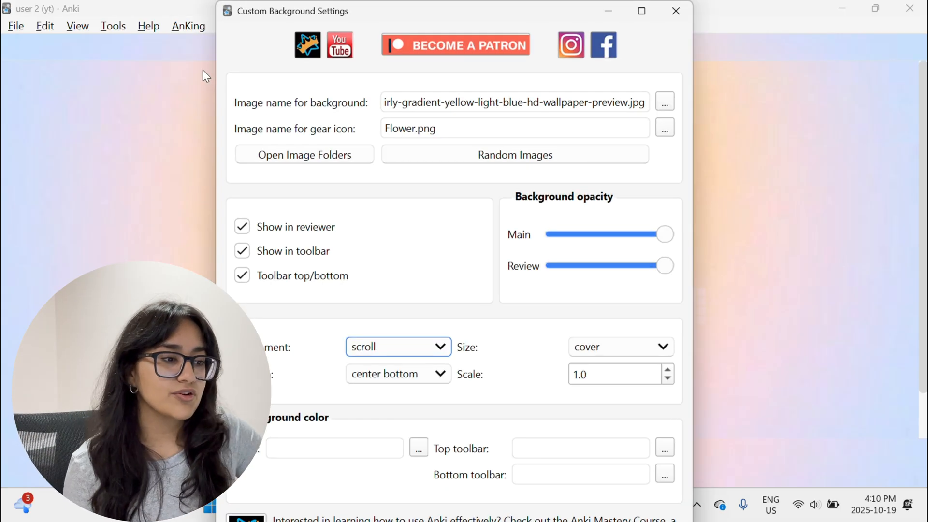
pyautogui.moveTo(316, 409)
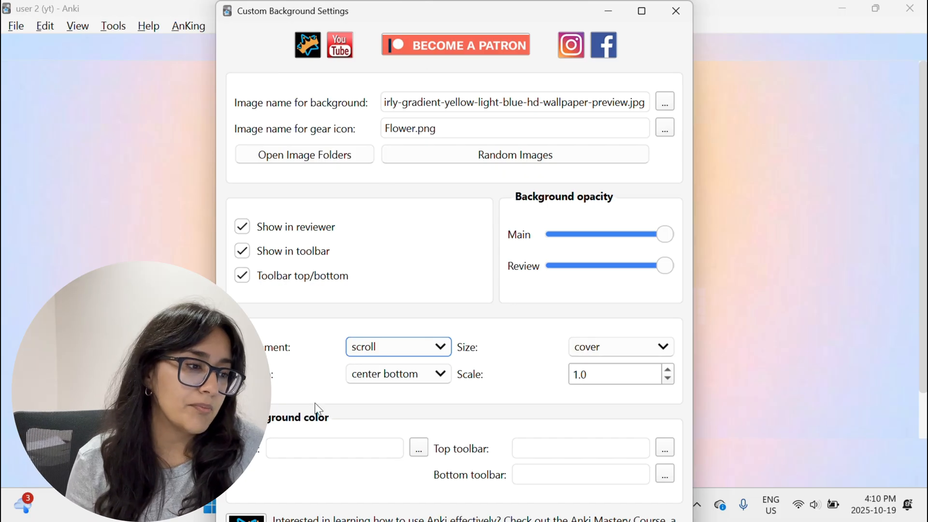
pyautogui.moveTo(259, 109)
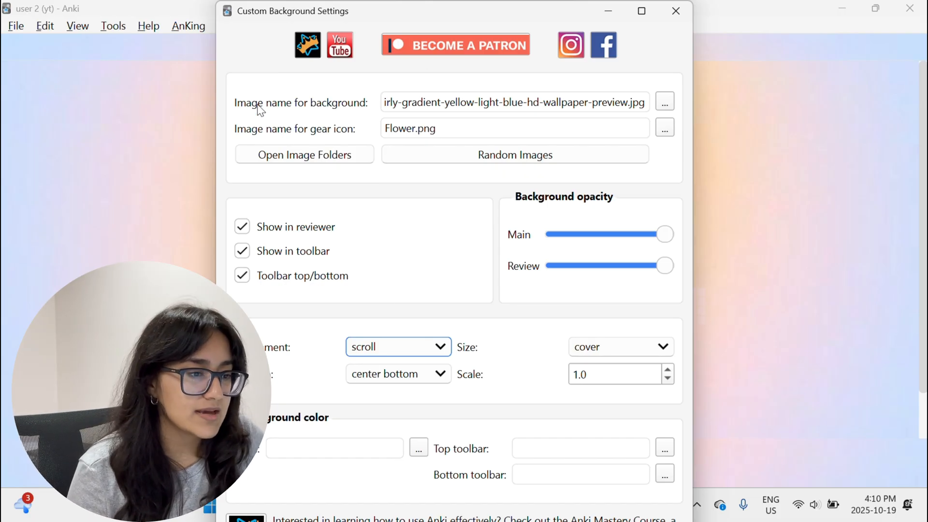
pyautogui.moveTo(337, 121)
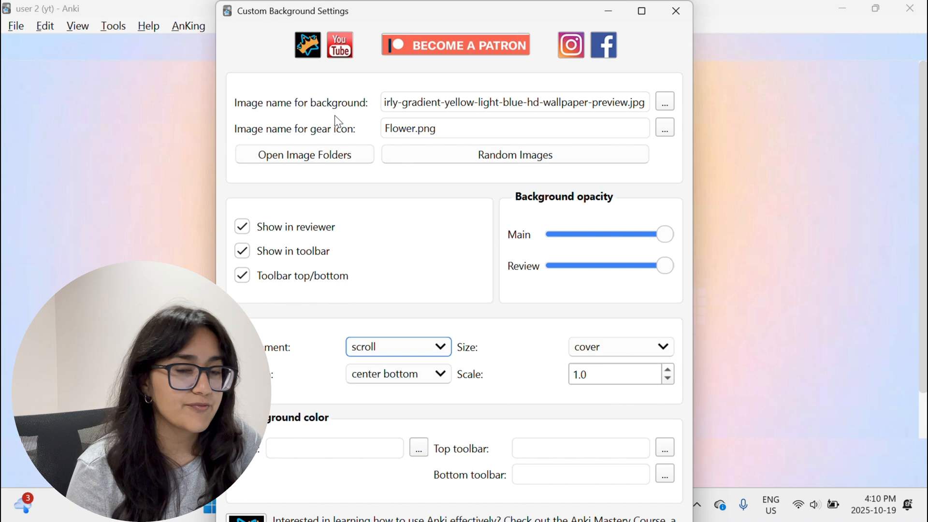
pyautogui.moveTo(342, 142)
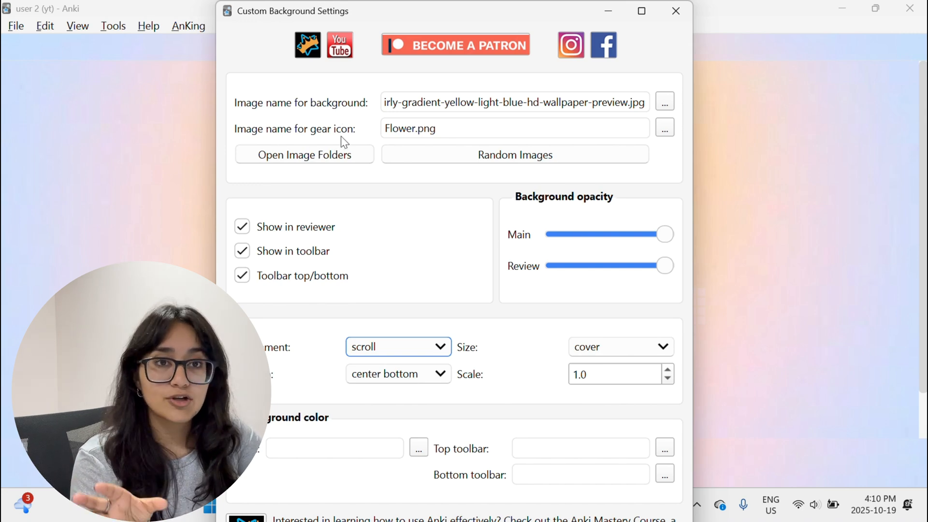
pyautogui.moveTo(590, 13)
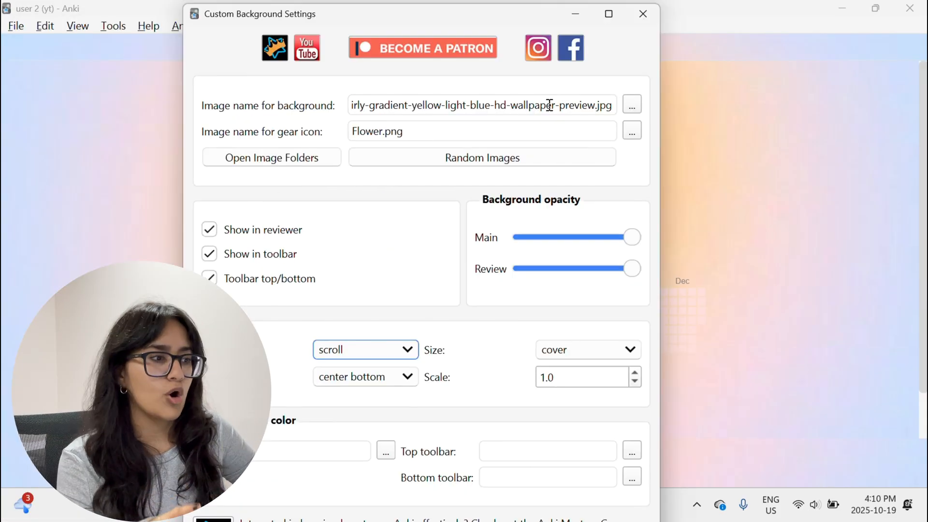
# Swap the pastel gradient for a colourful bokeh image in Custom Background Settings
pyautogui.click(631, 105)
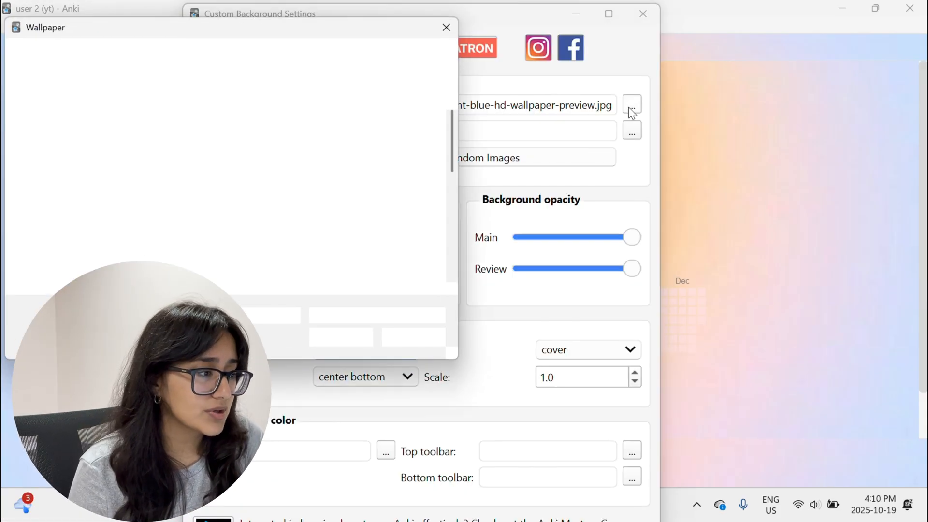
pyautogui.click(632, 105)
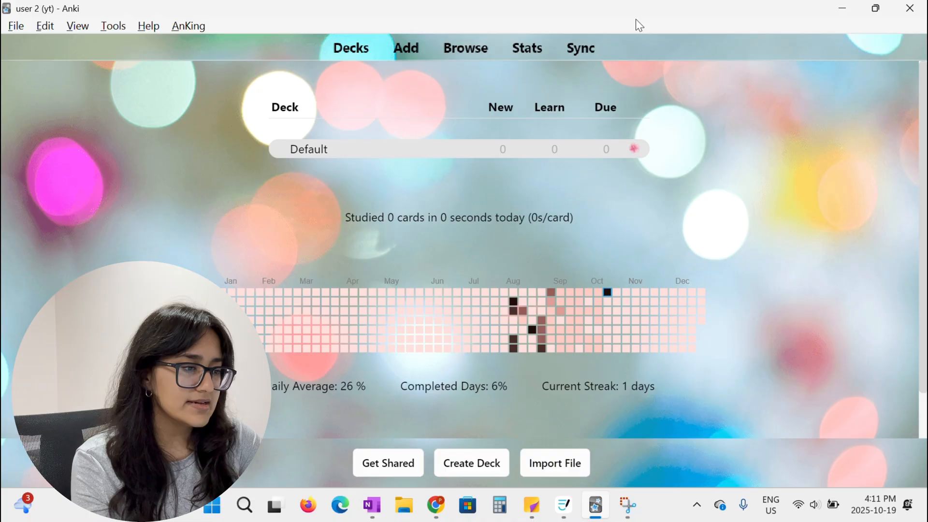
pyautogui.moveTo(441, 210)
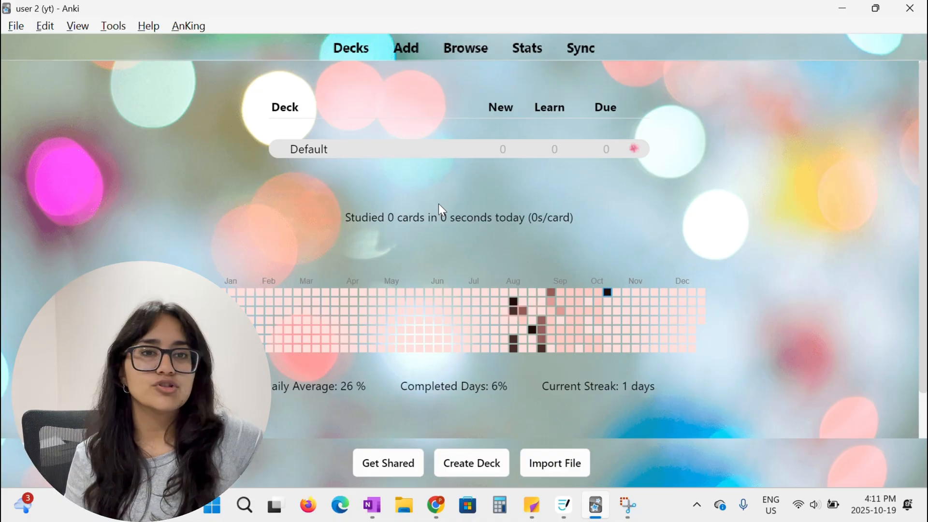
pyautogui.moveTo(478, 170)
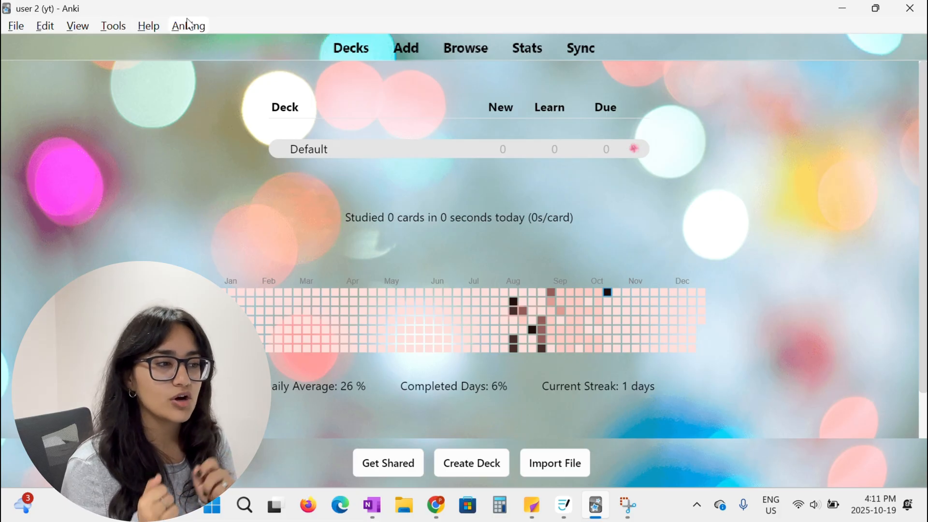
pyautogui.click(188, 25)
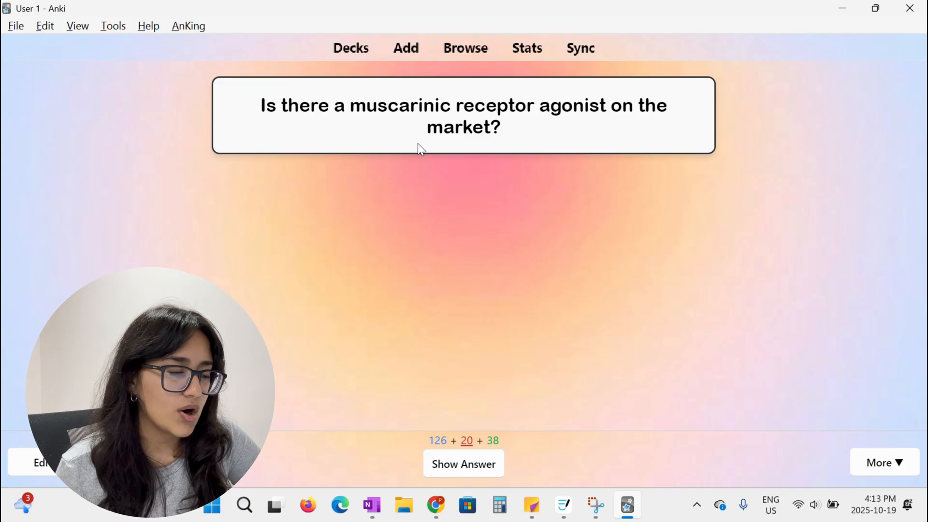
pyautogui.moveTo(400, 146)
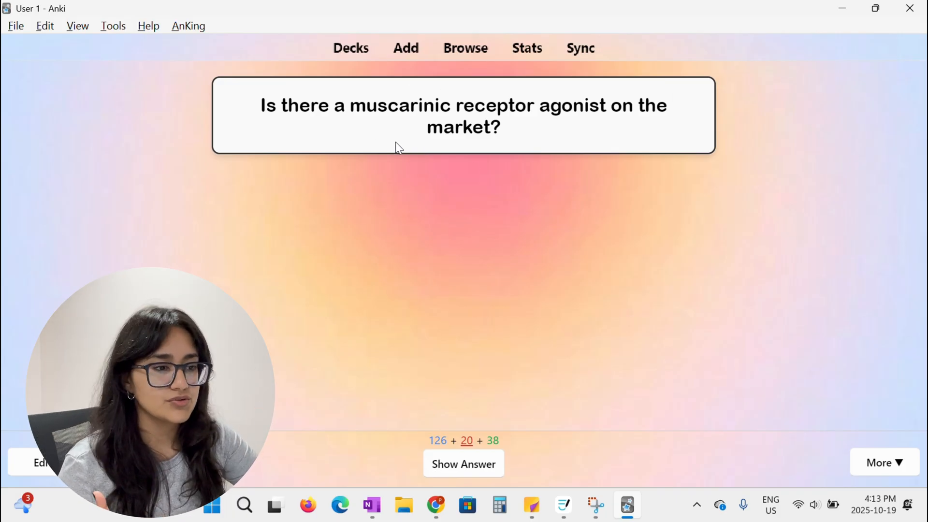
pyautogui.click(463, 463)
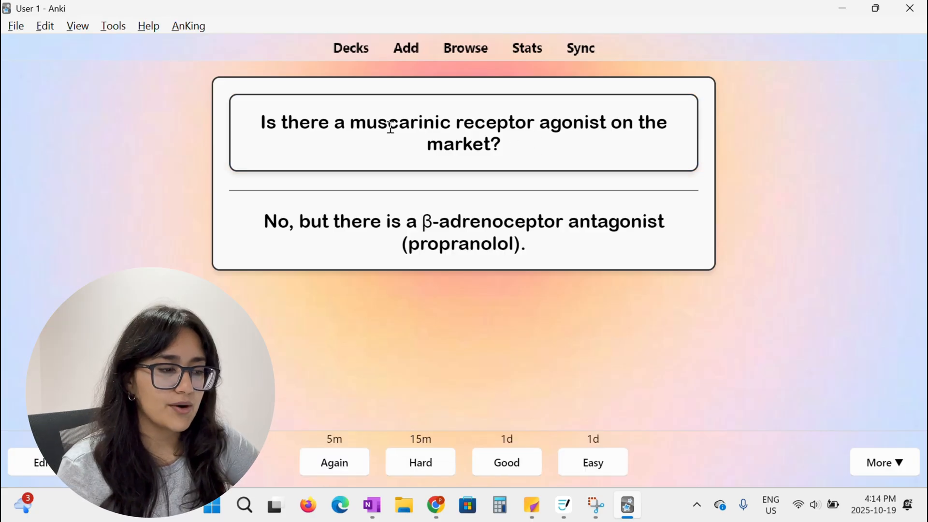
pyautogui.moveTo(378, 89)
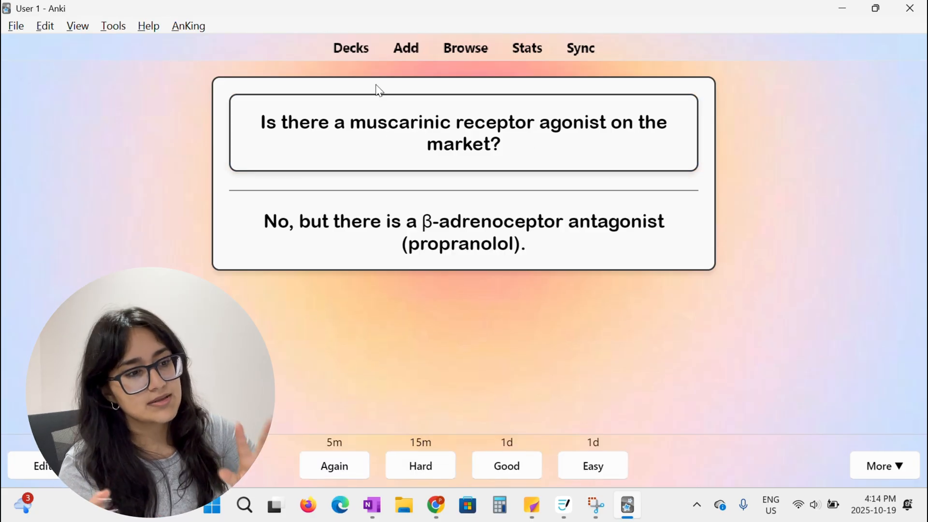
pyautogui.moveTo(497, 118)
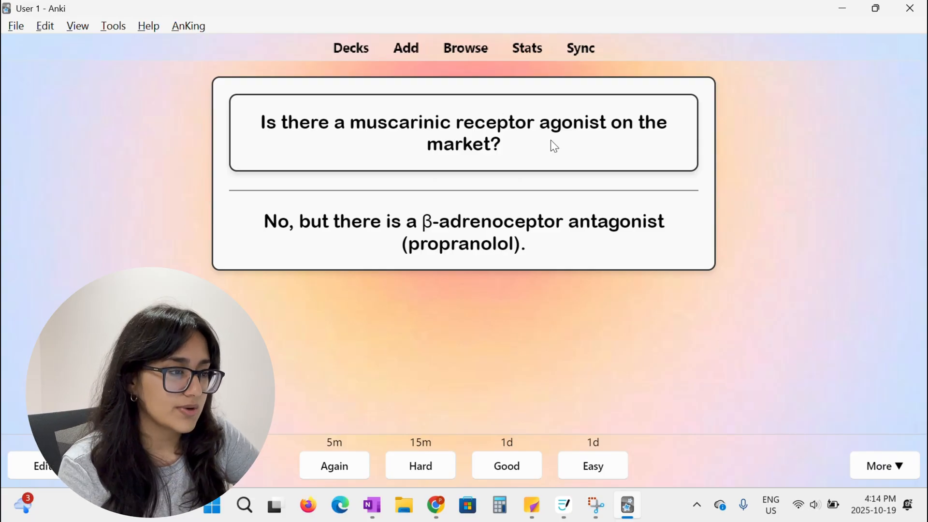
pyautogui.moveTo(458, 68)
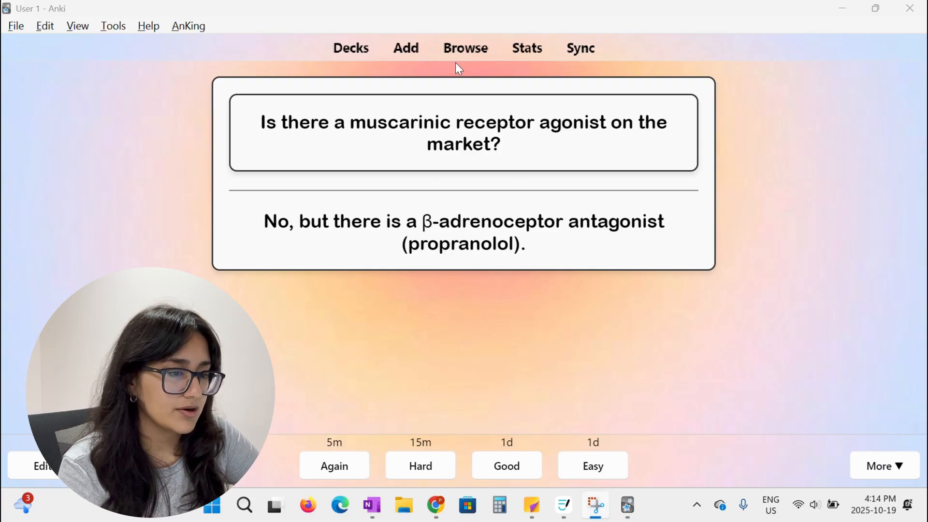
pyautogui.click(465, 48)
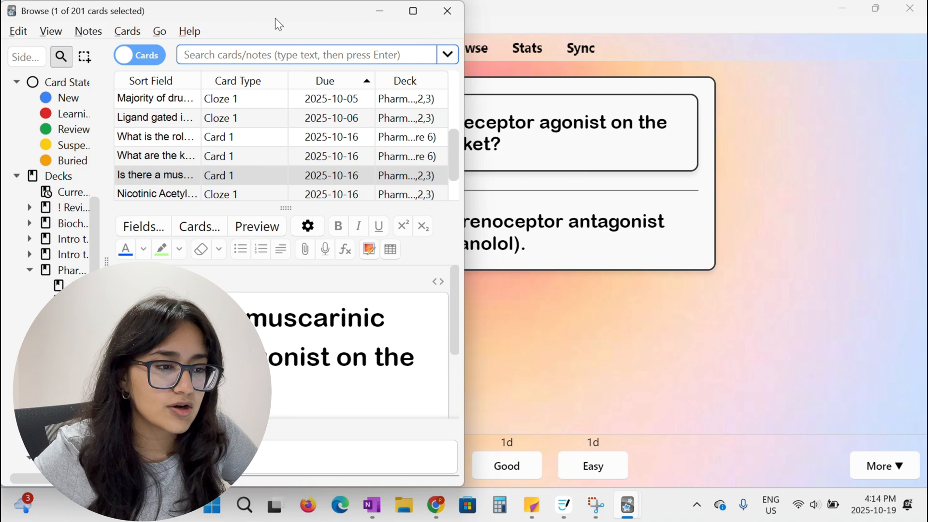
# Maximize the card browser and show the Basic note type's Styling CSS in Card Types
pyautogui.click(412, 10)
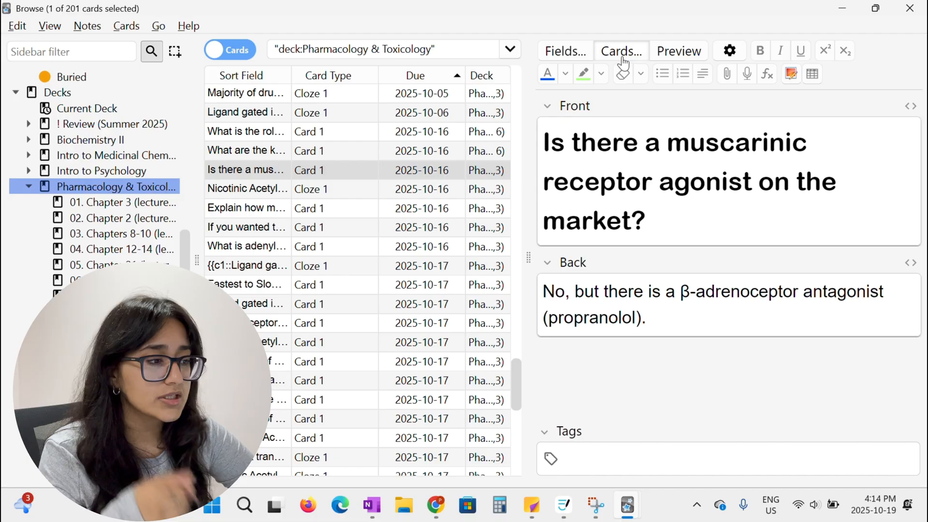
pyautogui.click(620, 51)
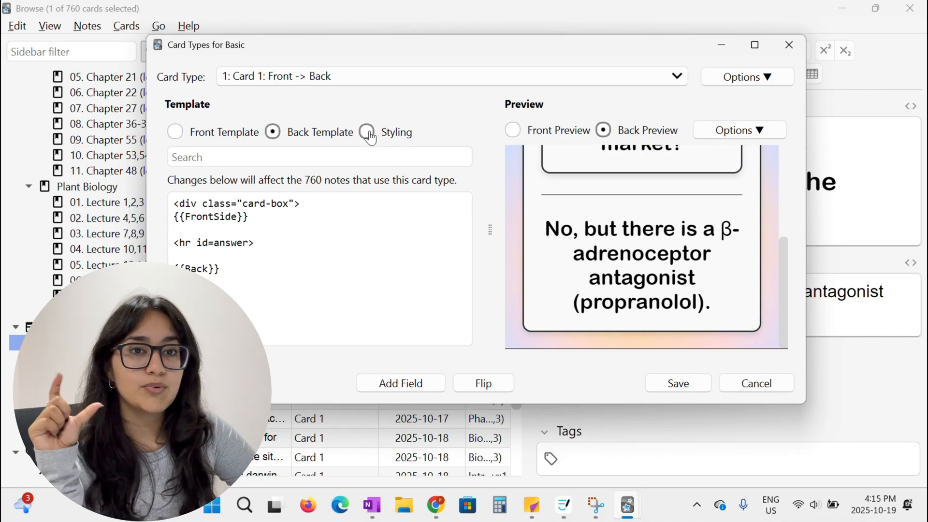
pyautogui.click(365, 132)
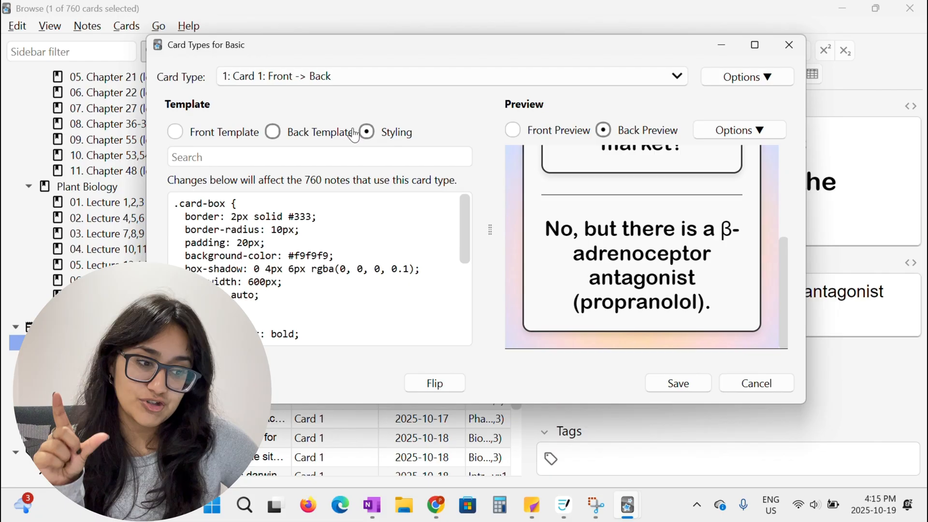
pyautogui.moveTo(366, 132)
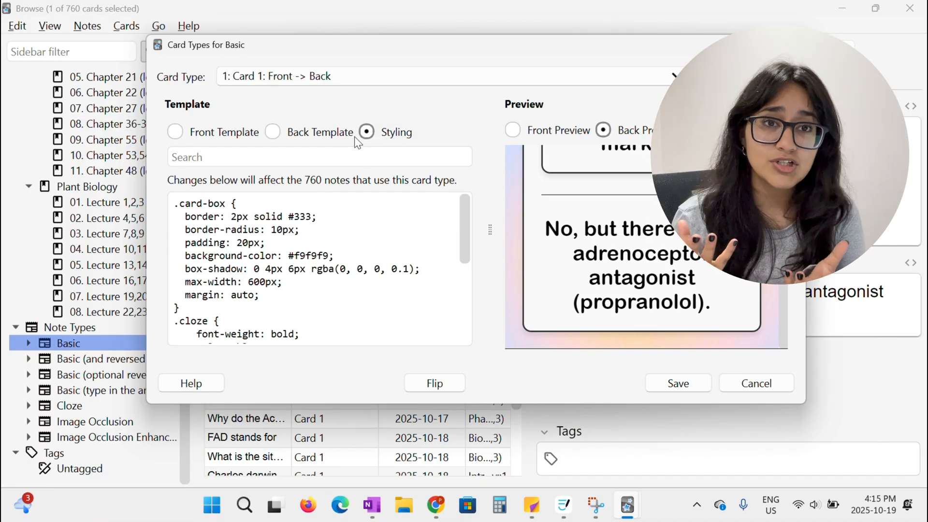
# Scroll through the Basic styling CSS, select its font family, and view the front template
pyautogui.scroll(-3)
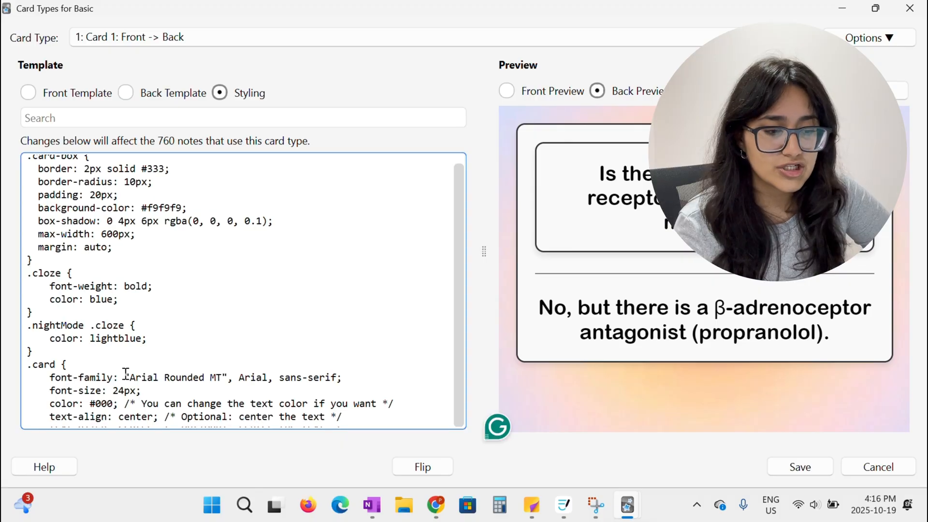
pyautogui.doubleClick(124, 390)
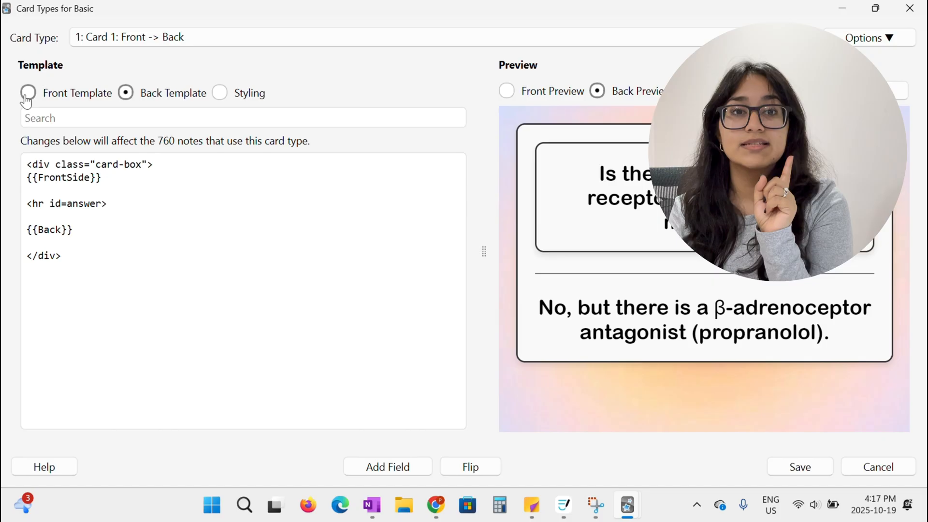
pyautogui.click(28, 93)
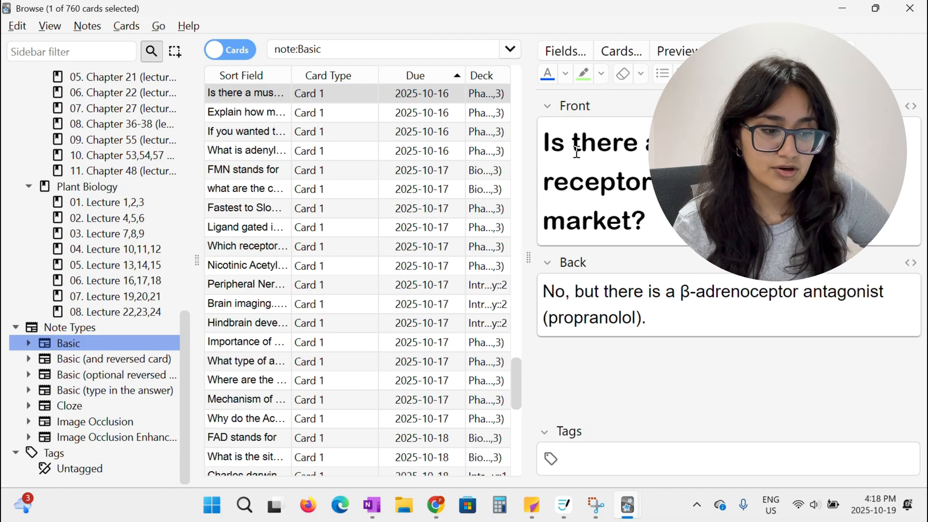
pyautogui.moveTo(247, 323)
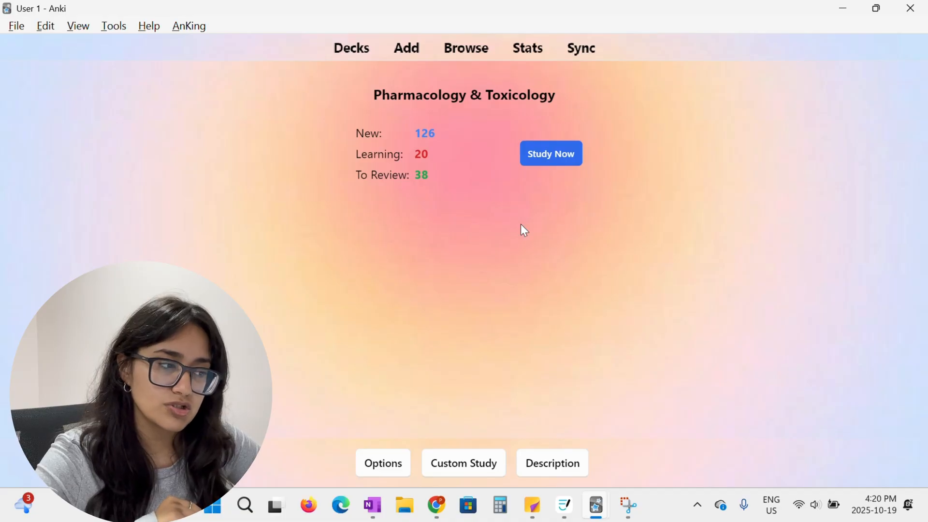
pyautogui.moveTo(361, 147)
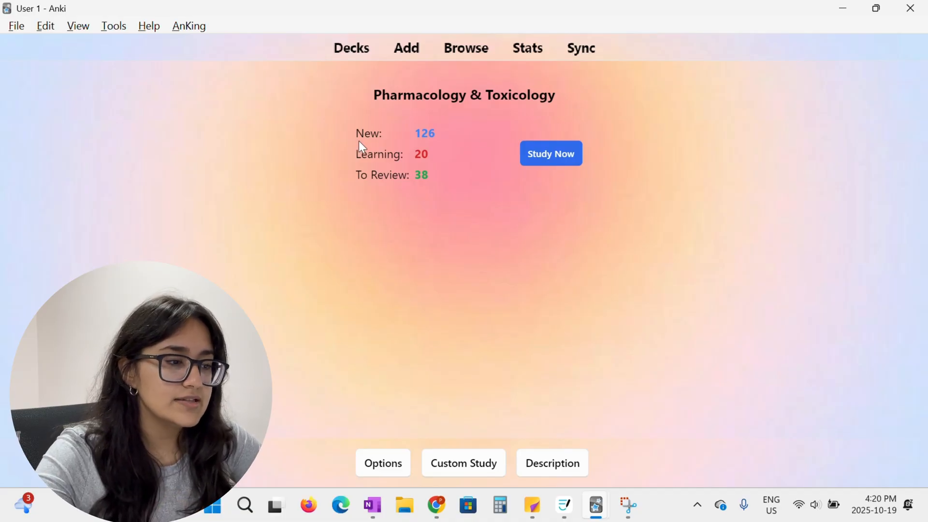
pyautogui.moveTo(438, 182)
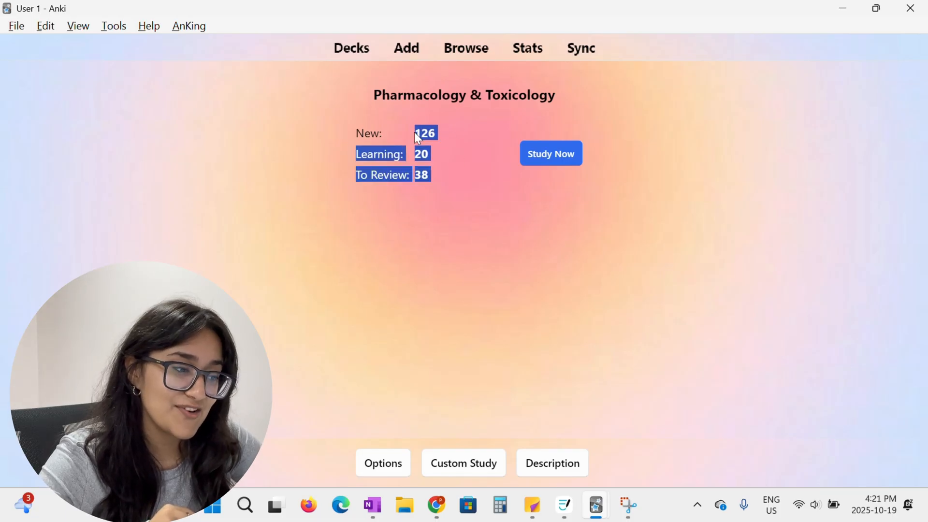
# Open the Add window for a new Pharmacology & Toxicology note
pyautogui.click(424, 133)
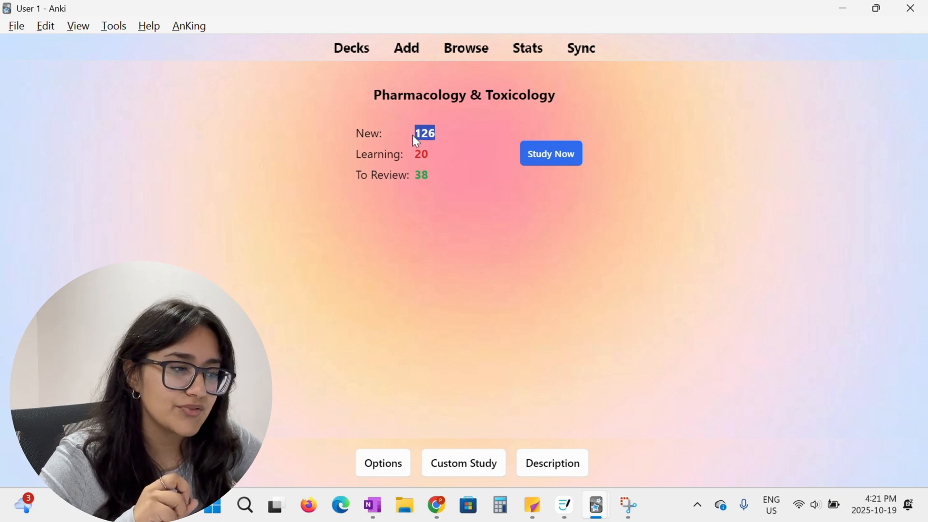
pyautogui.moveTo(436, 150)
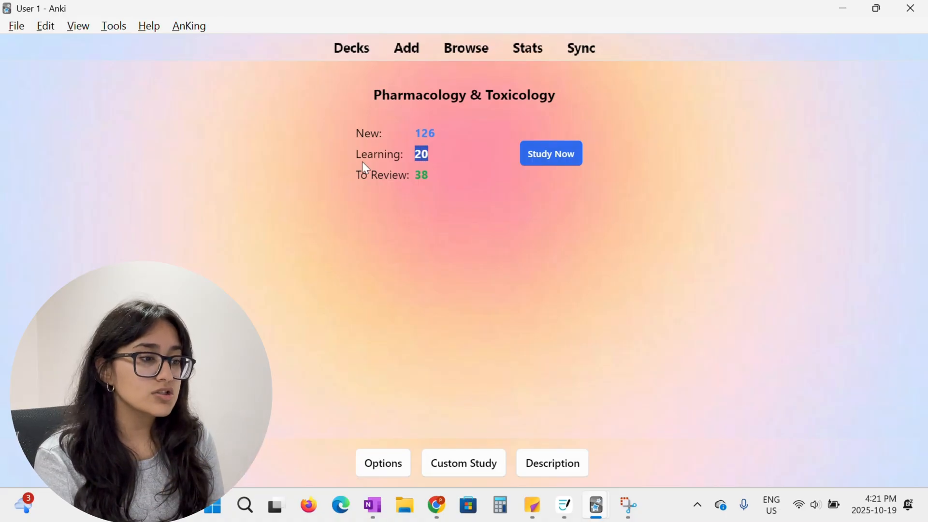
pyautogui.moveTo(441, 168)
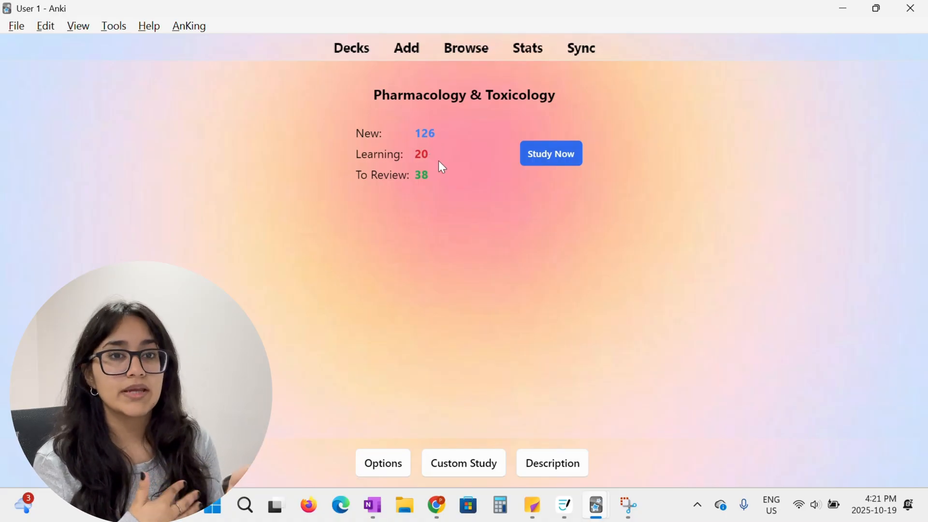
pyautogui.click(405, 48)
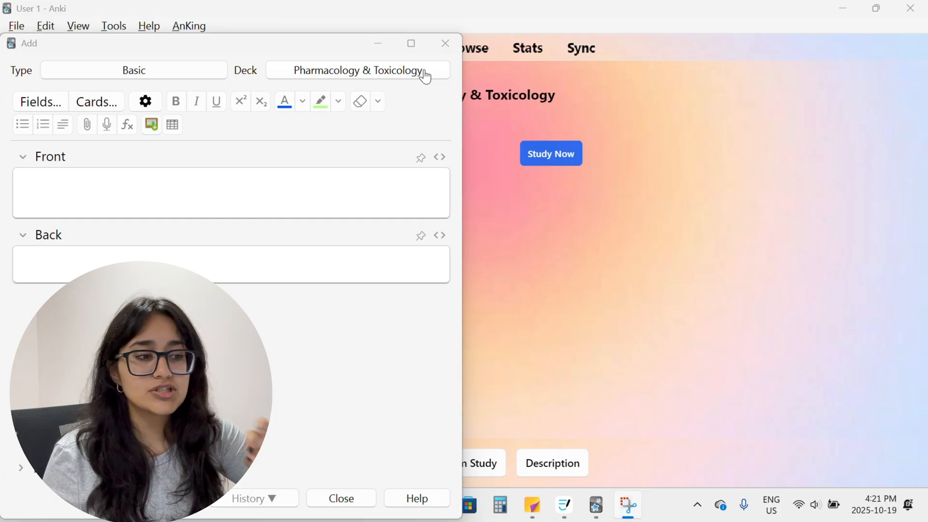
# Change the new note's type from Basic to Cloze
pyautogui.click(410, 43)
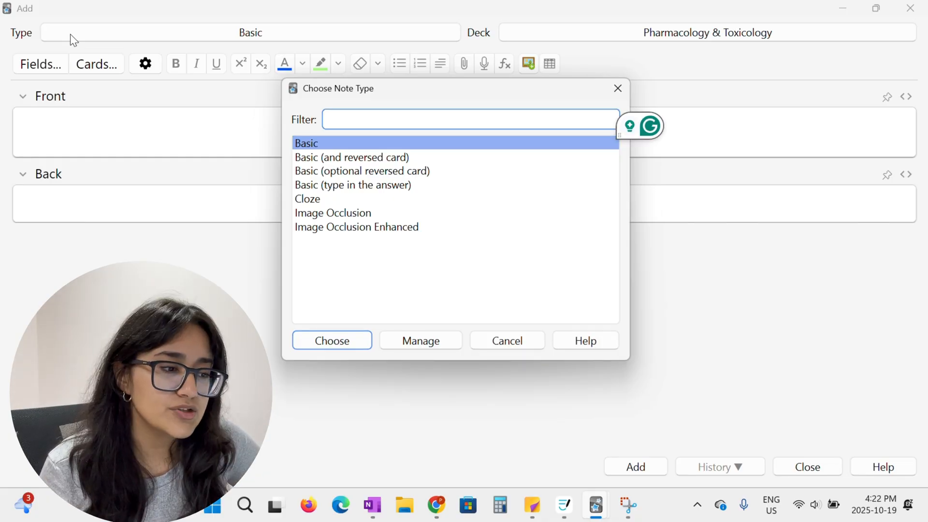
pyautogui.click(470, 118)
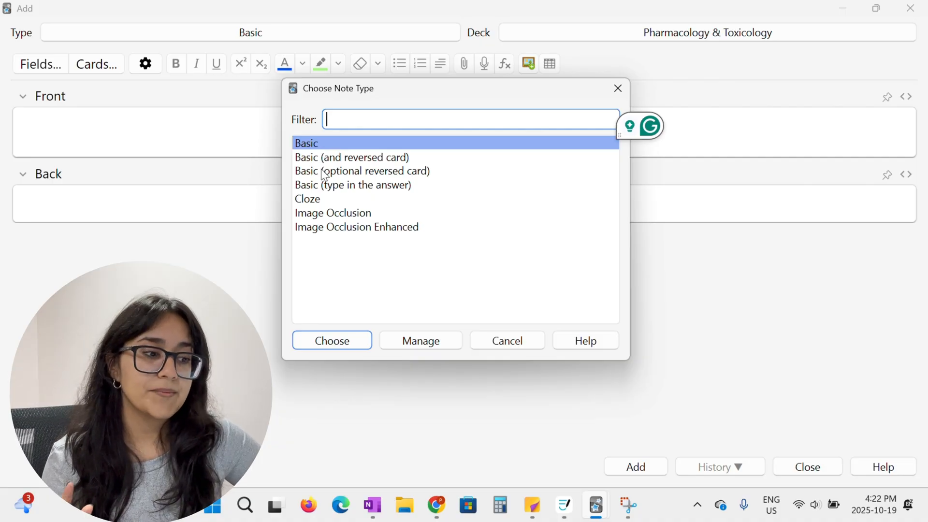
pyautogui.moveTo(432, 177)
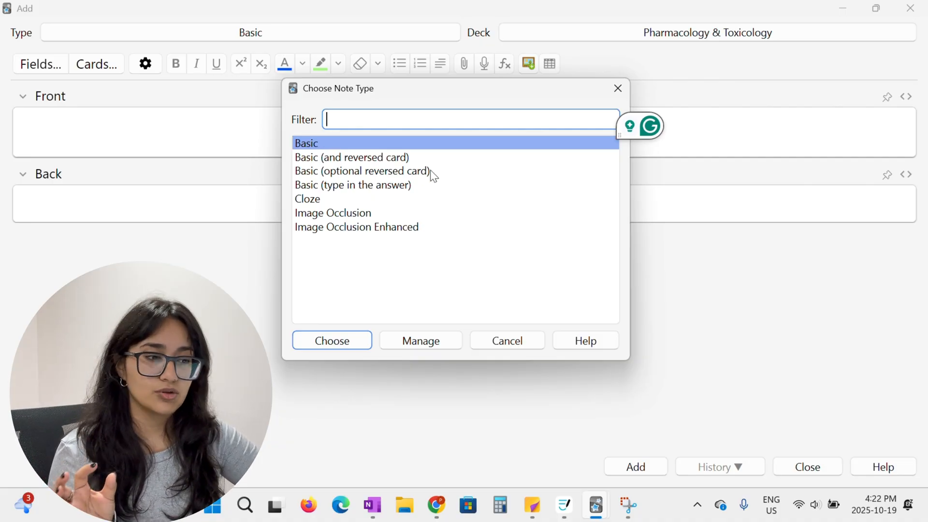
pyautogui.click(352, 184)
pyautogui.write('photosynthesis is what plants use to make energy.')
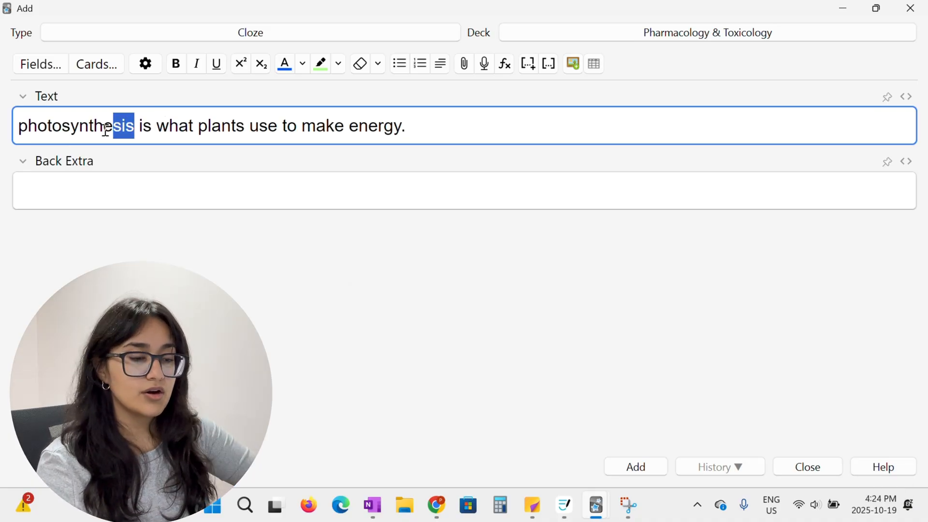
# Make 'photosynthesis' a cloze deletion, add the note, and close the Add window
pyautogui.doubleClick(76, 125)
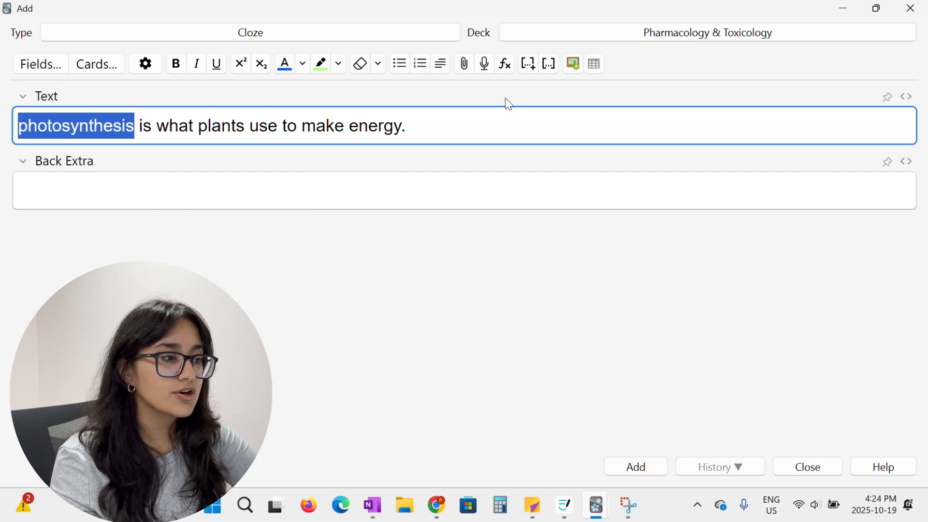
pyautogui.click(547, 63)
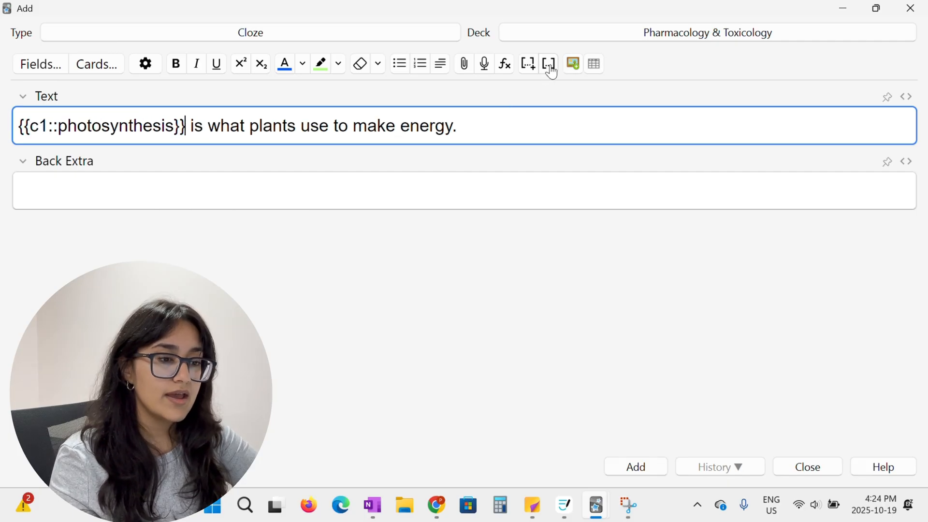
pyautogui.moveTo(562, 87)
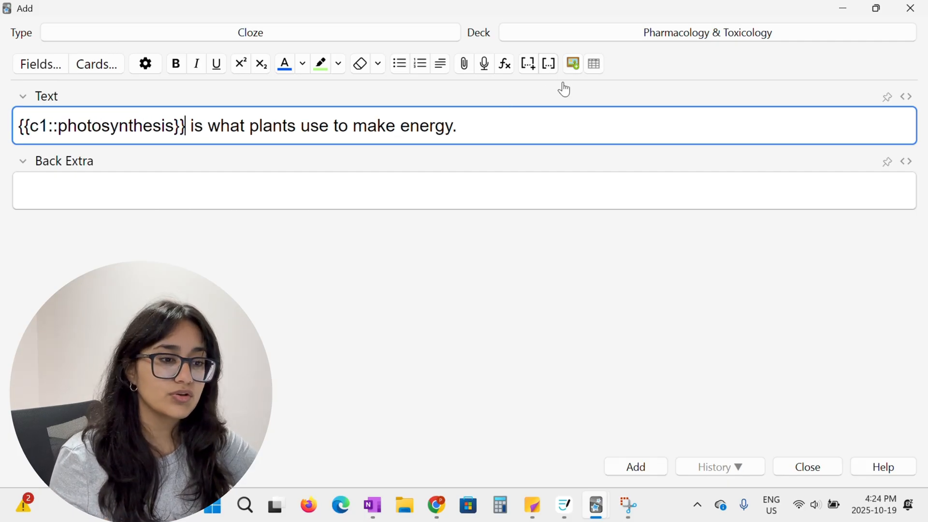
pyautogui.click(635, 466)
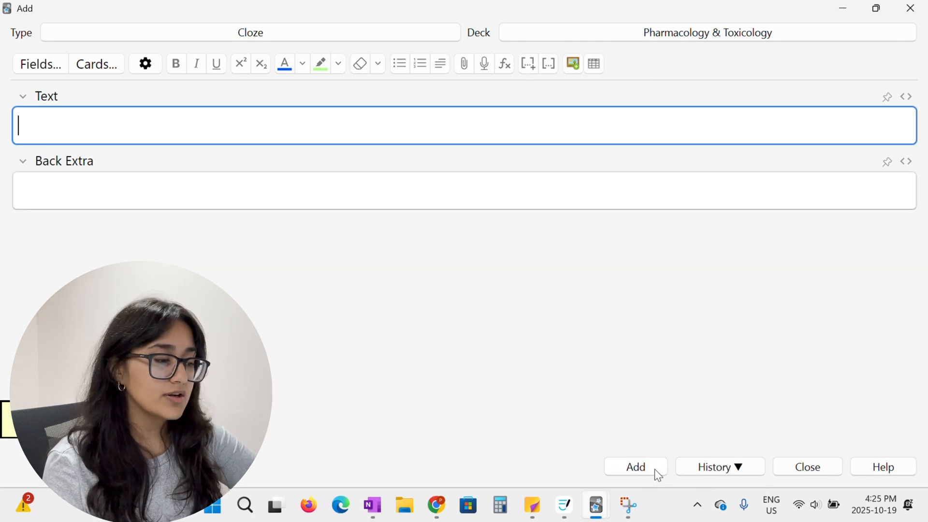
pyautogui.click(805, 466)
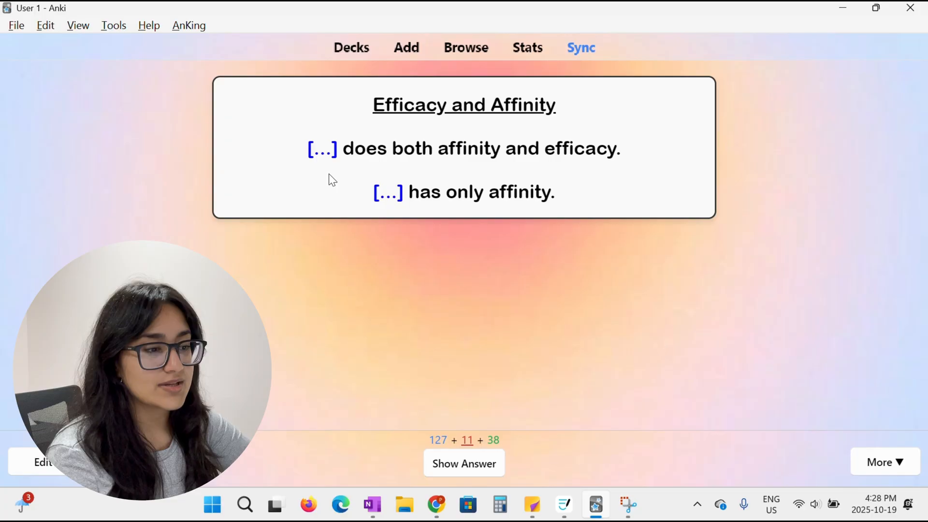
# Show the answer on the Efficacy and Affinity card, revealing Agonist and Antagonist
pyautogui.click(464, 463)
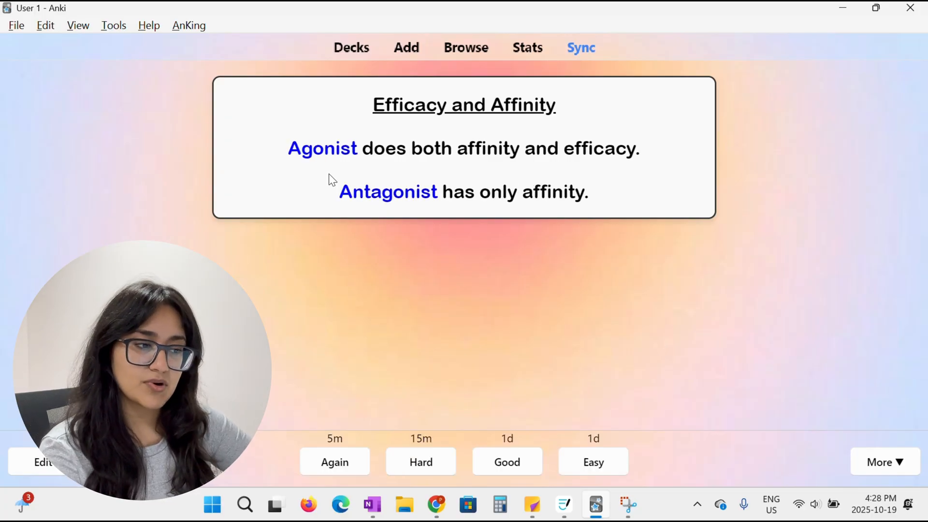
pyautogui.moveTo(500, 173)
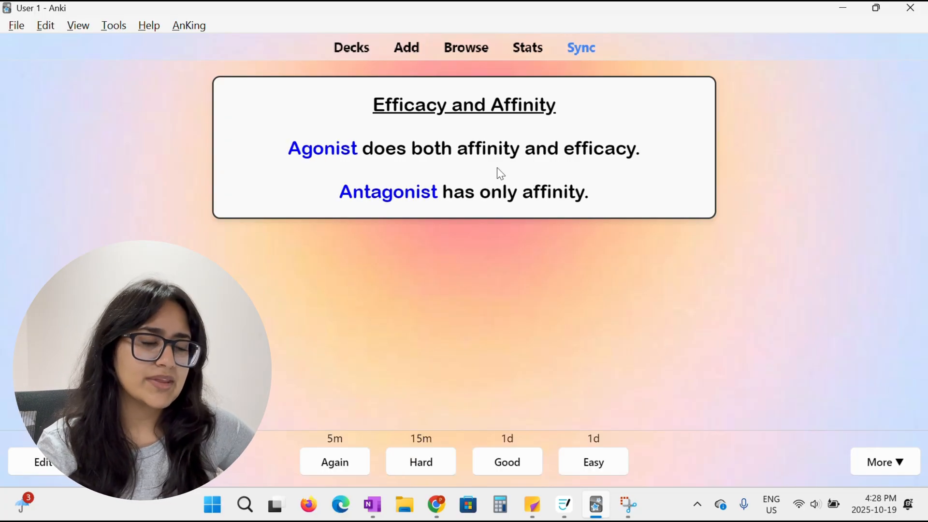